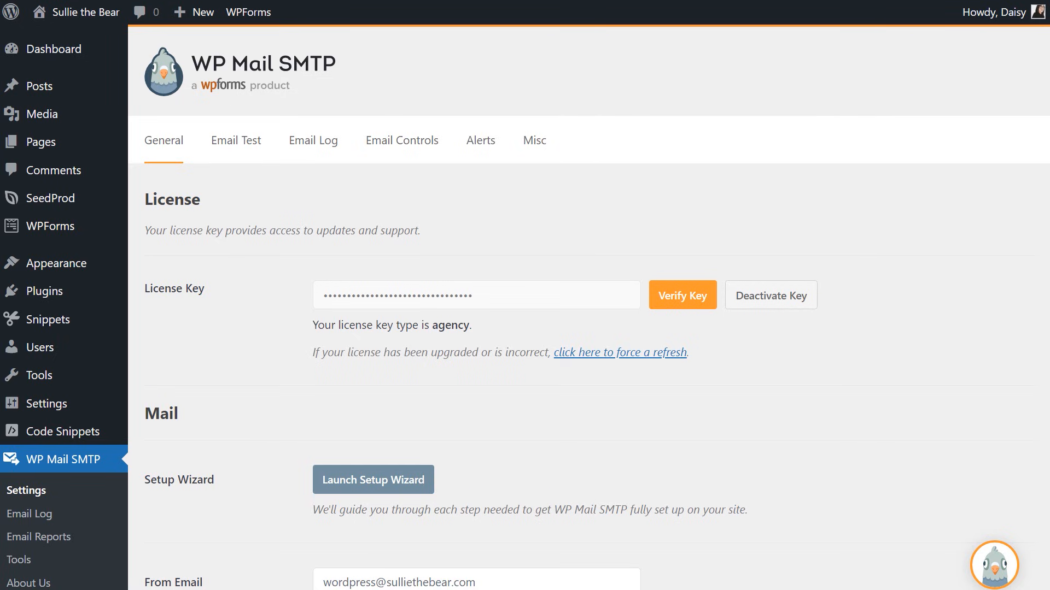
scroll(down, 3)
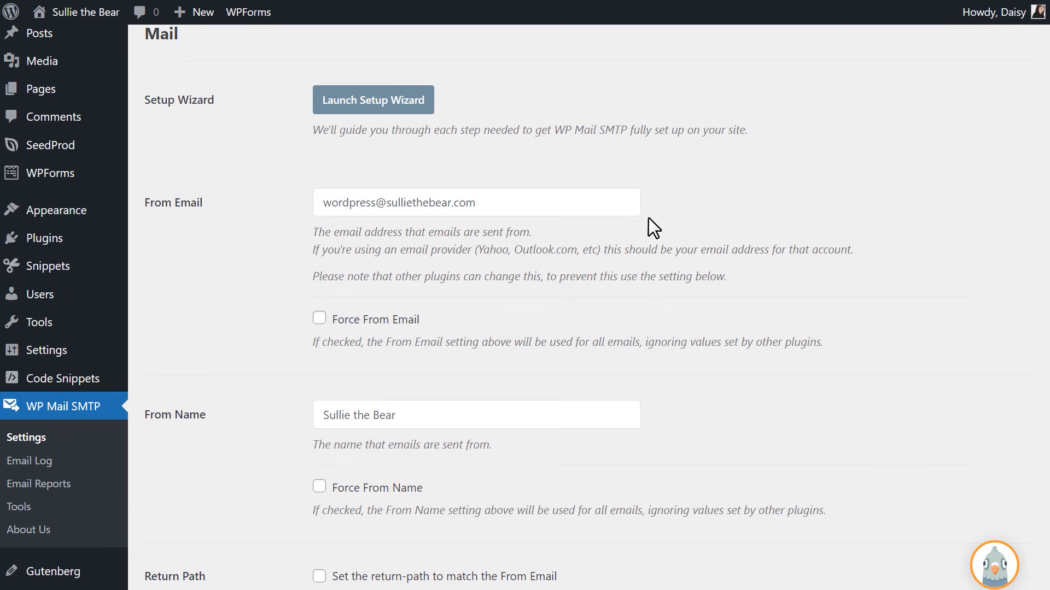
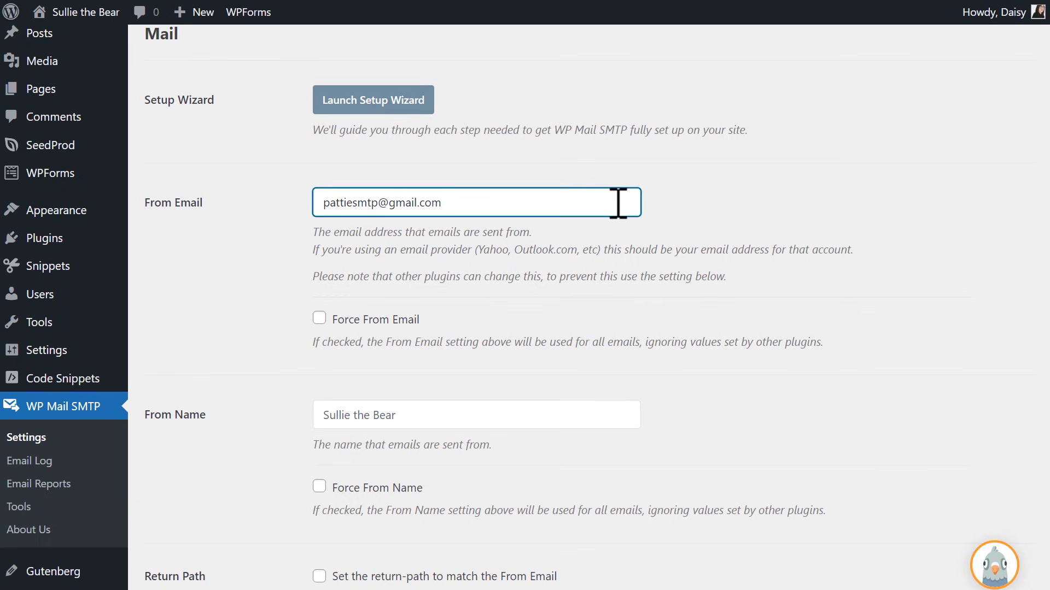
click(442, 202)
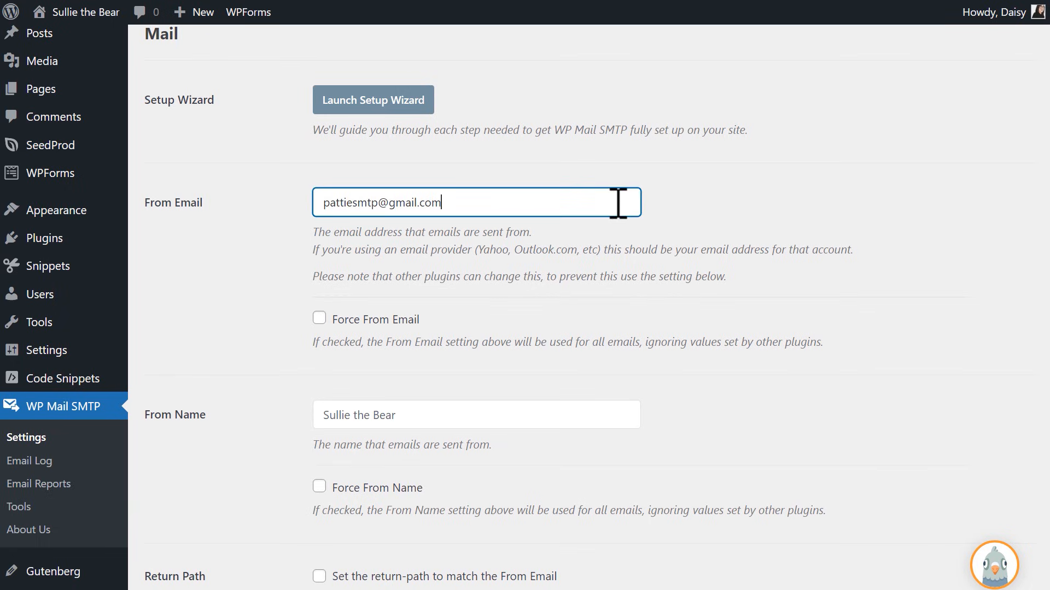
mouse_move(321, 324)
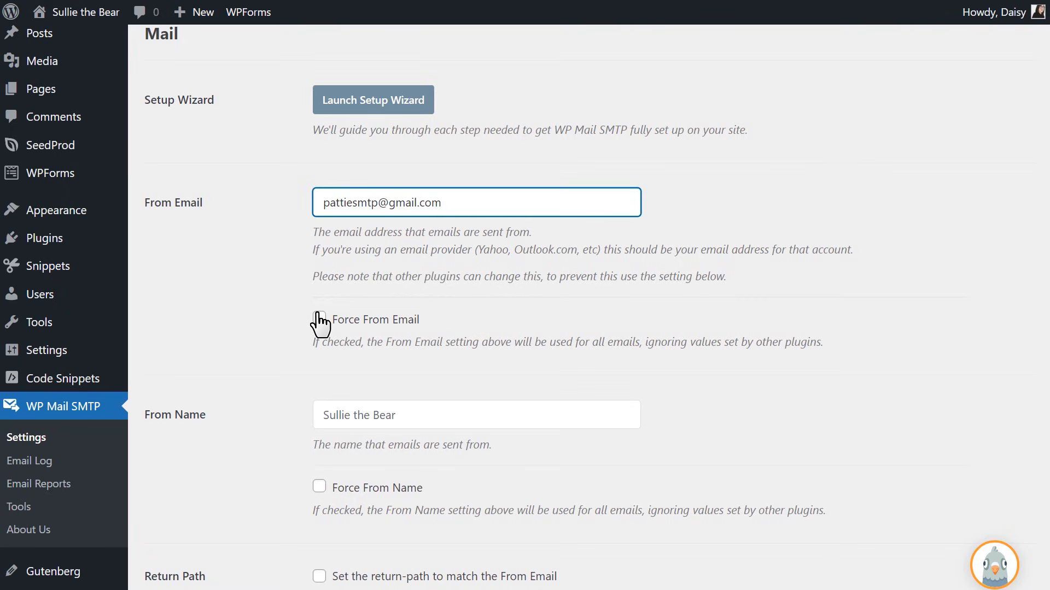
click(477, 415)
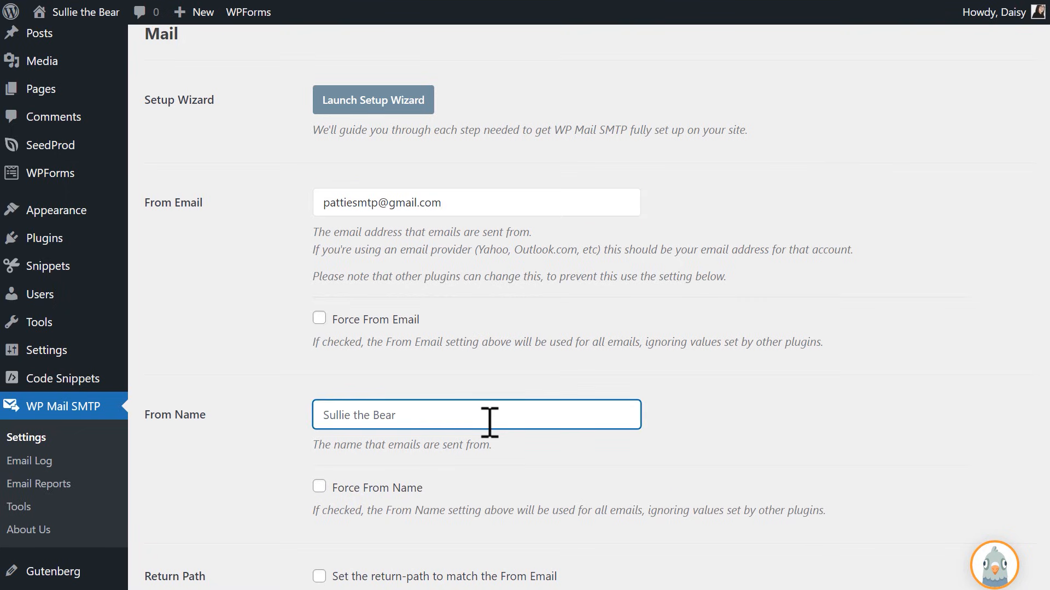
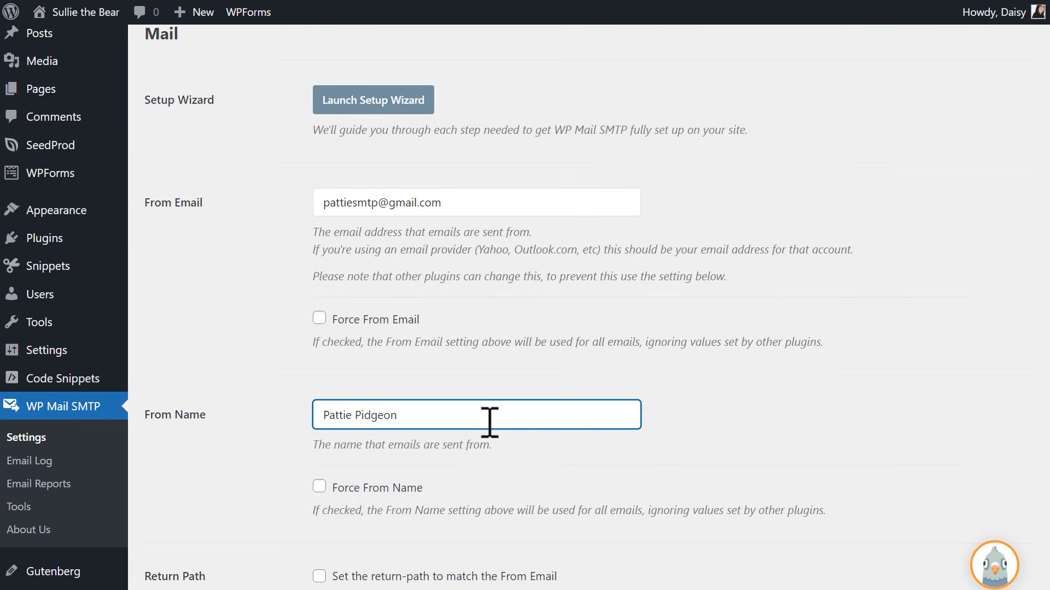
mouse_move(452, 444)
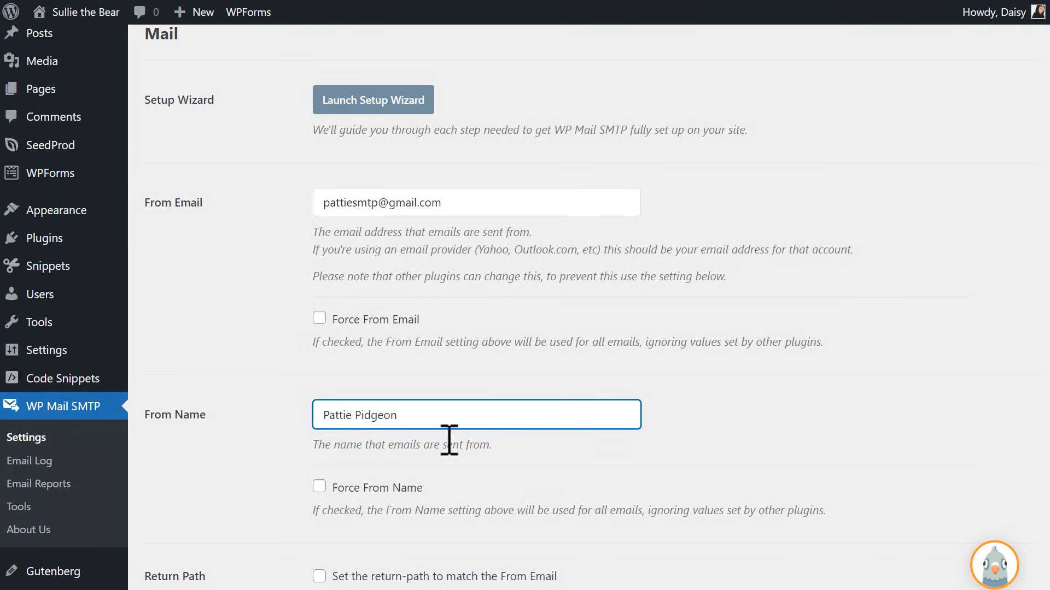
mouse_move(326, 499)
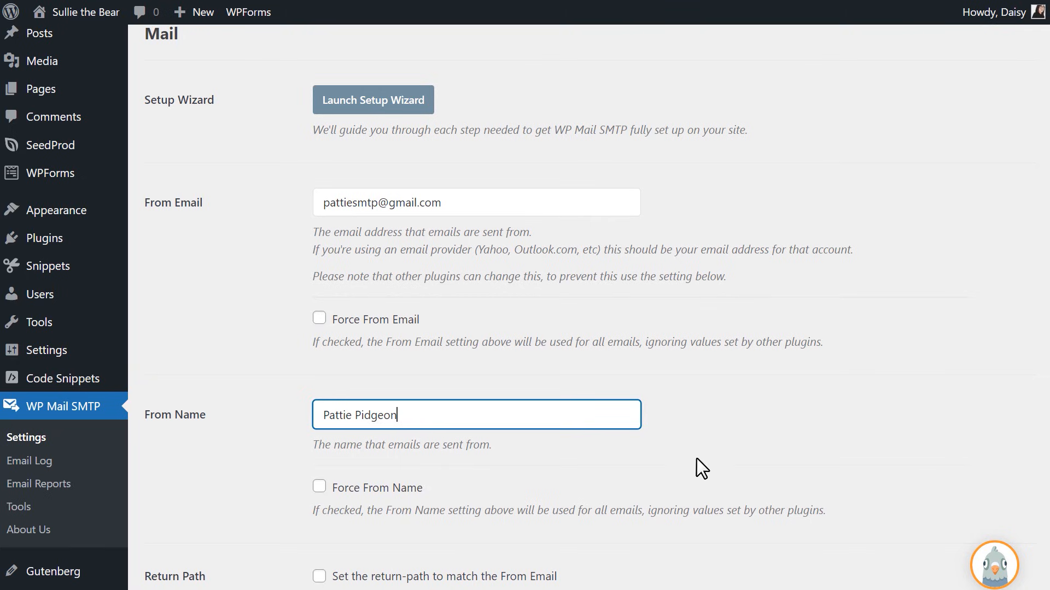
- Choose Google / Gmail as the mailer and go to its empty Client ID and Client Secret fields
scroll(down, 3)
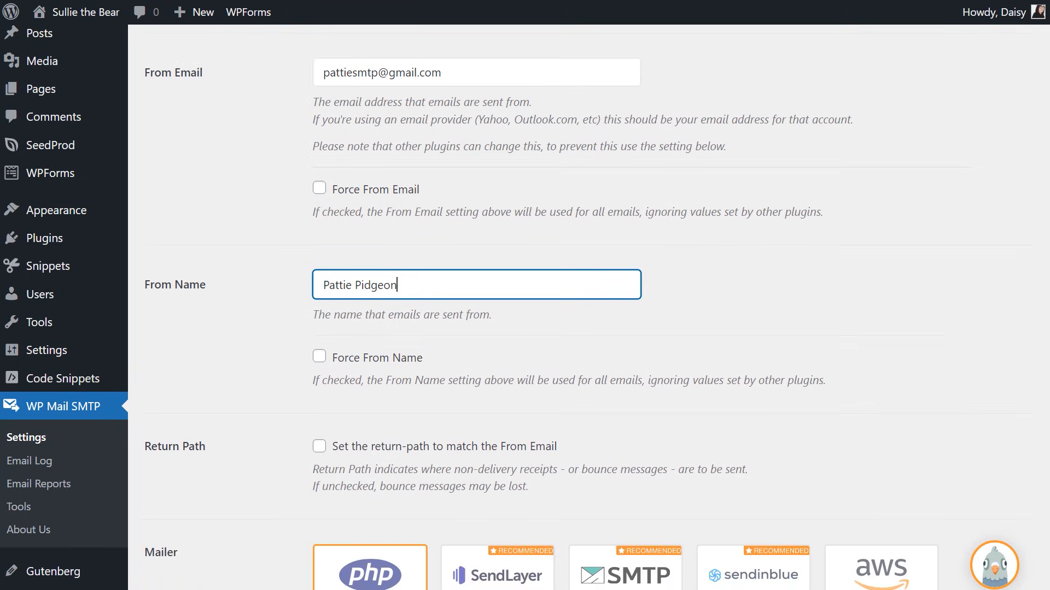
scroll(down, 3)
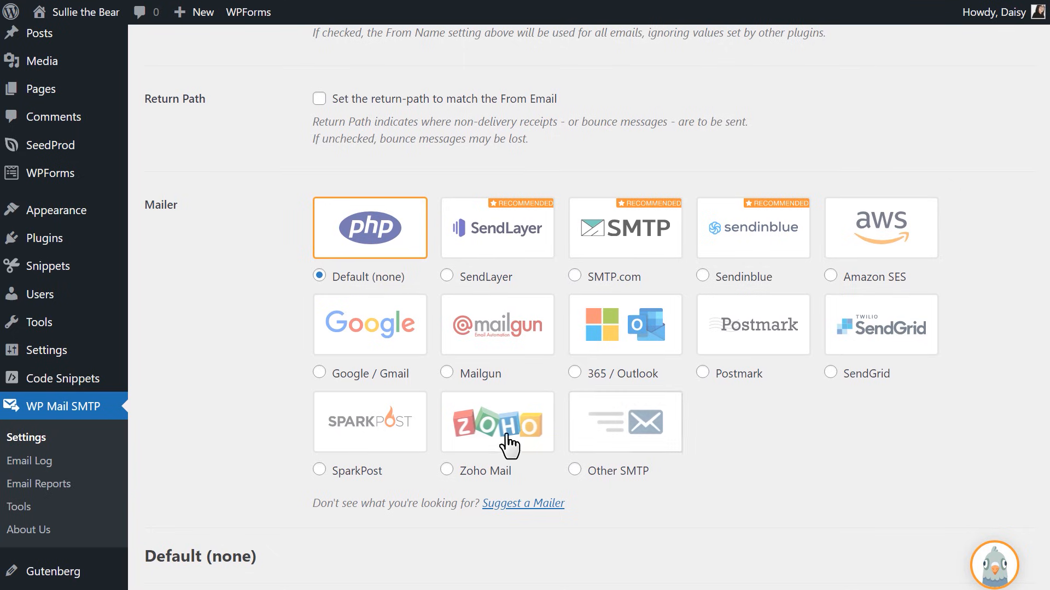
click(369, 325)
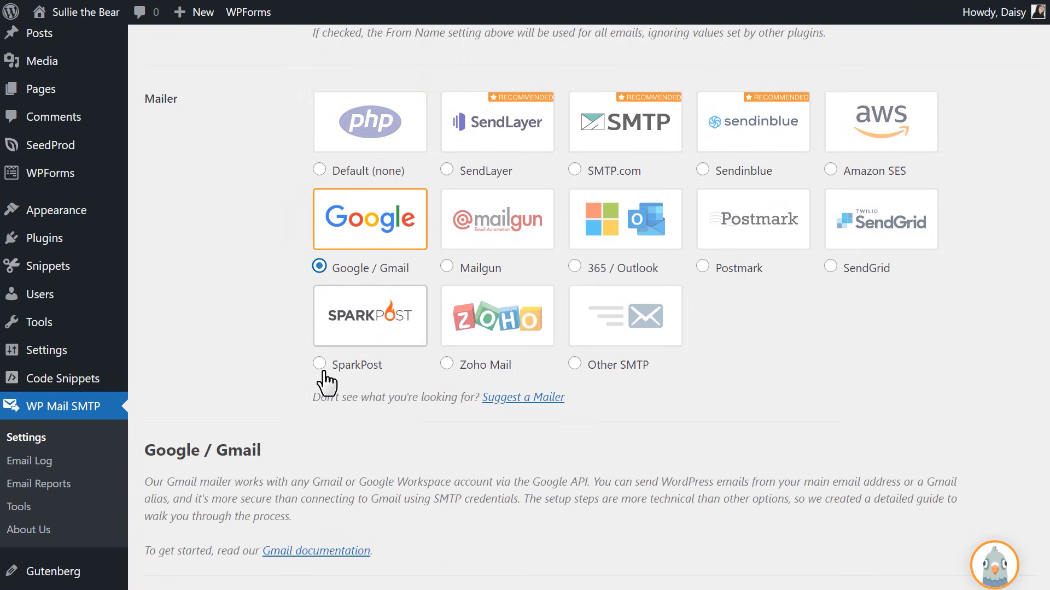
scroll(up, 3)
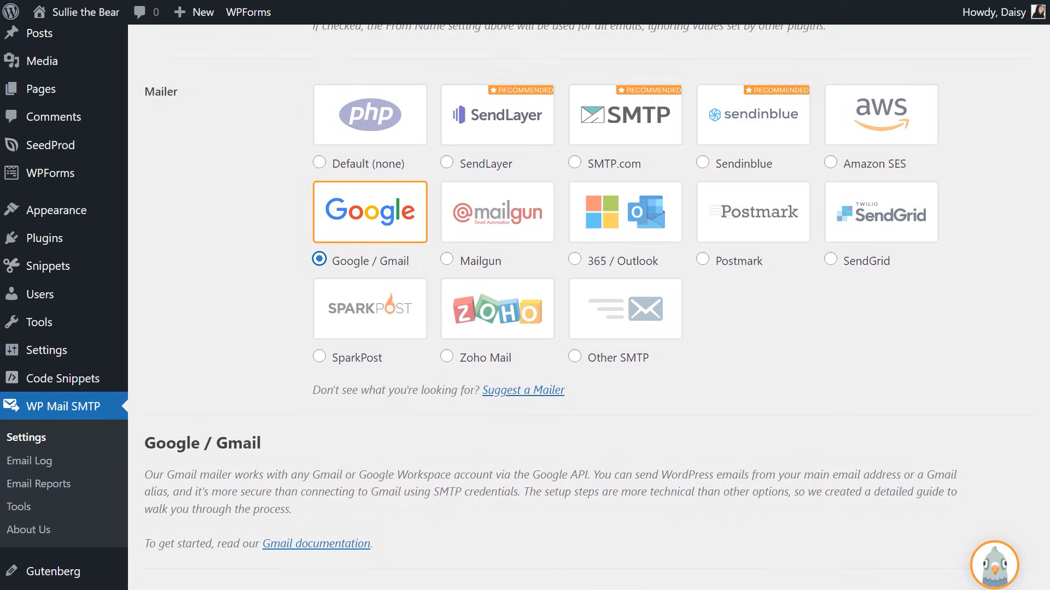
scroll(down, 3)
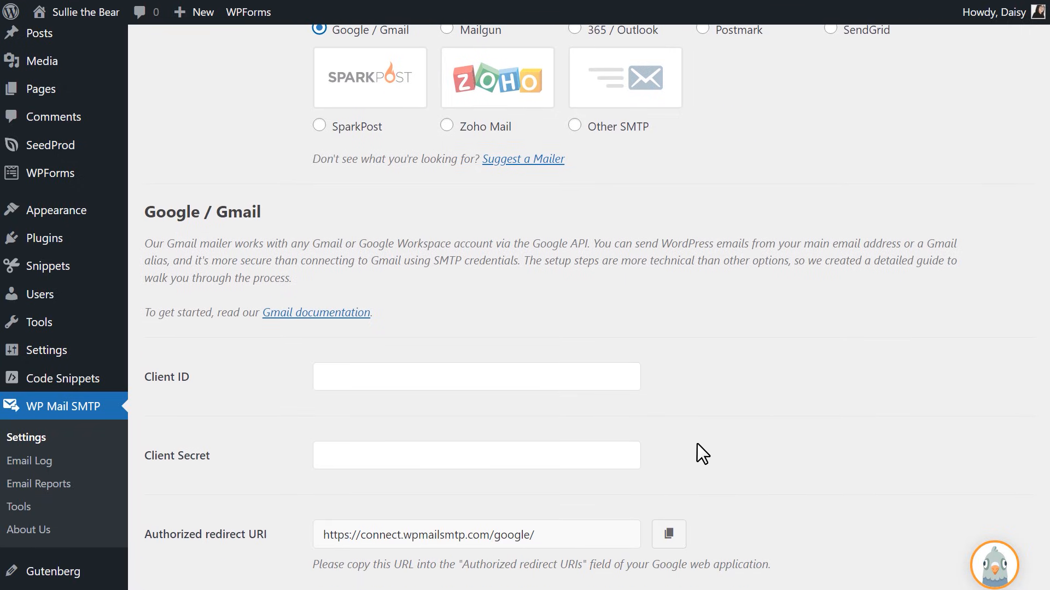
click(476, 455)
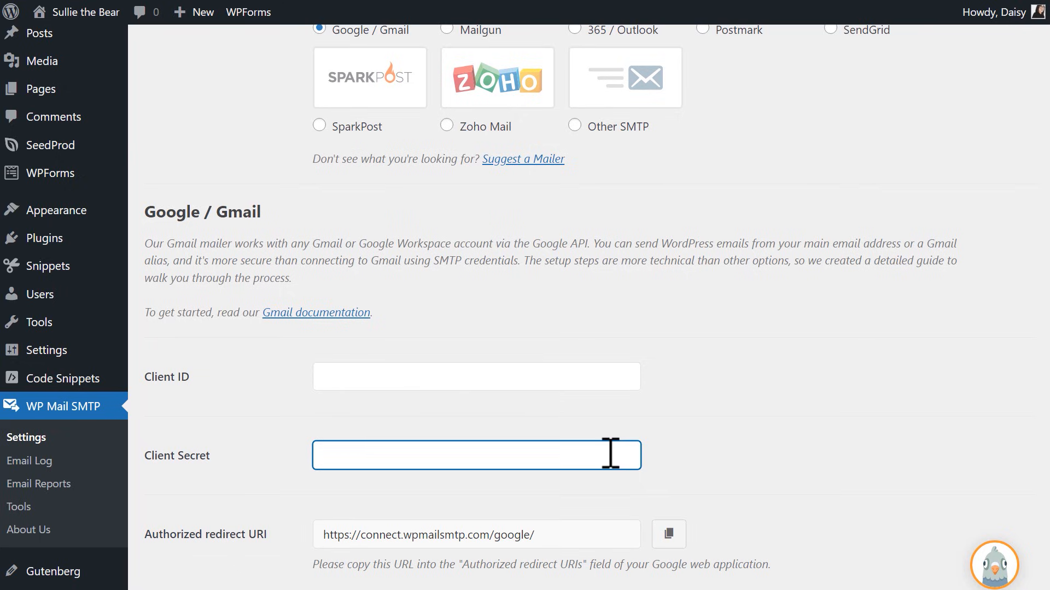
click(476, 456)
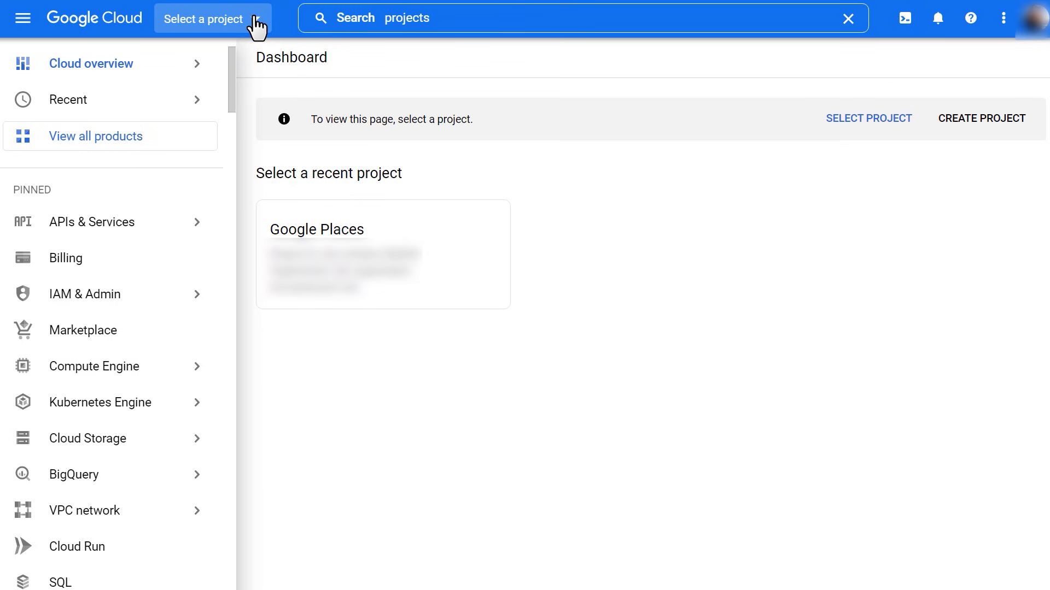
- Create a new Google Cloud project named 'WP Mail SMTP' with an organization set
click(203, 18)
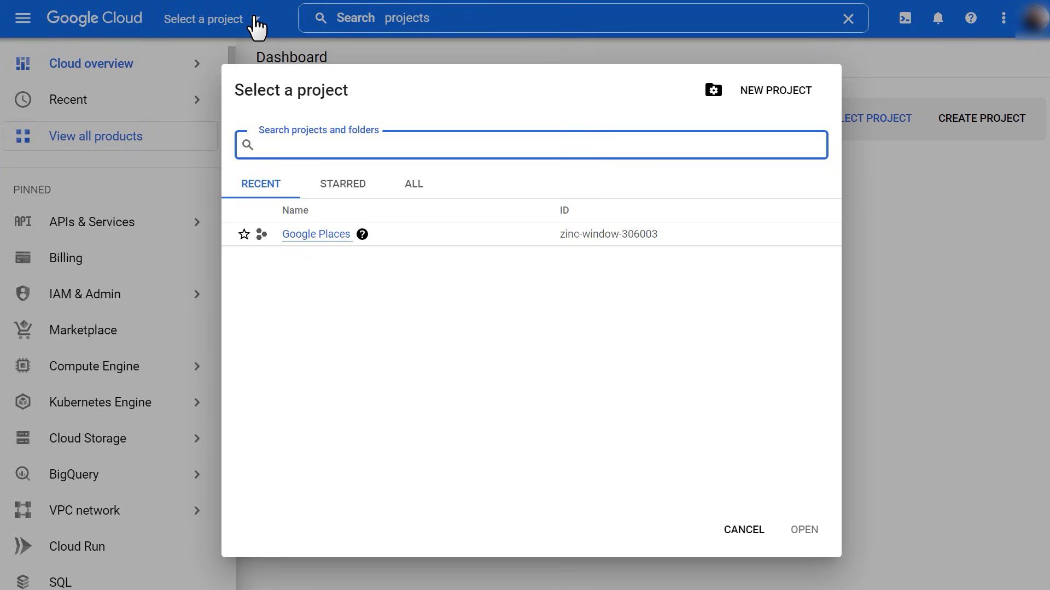
mouse_move(284, 62)
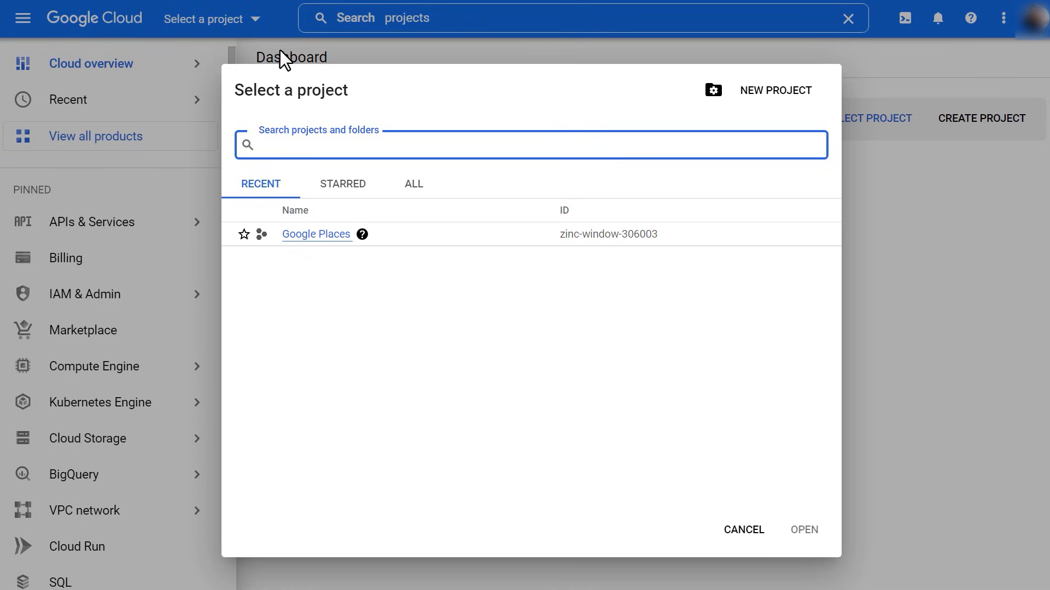
mouse_move(775, 91)
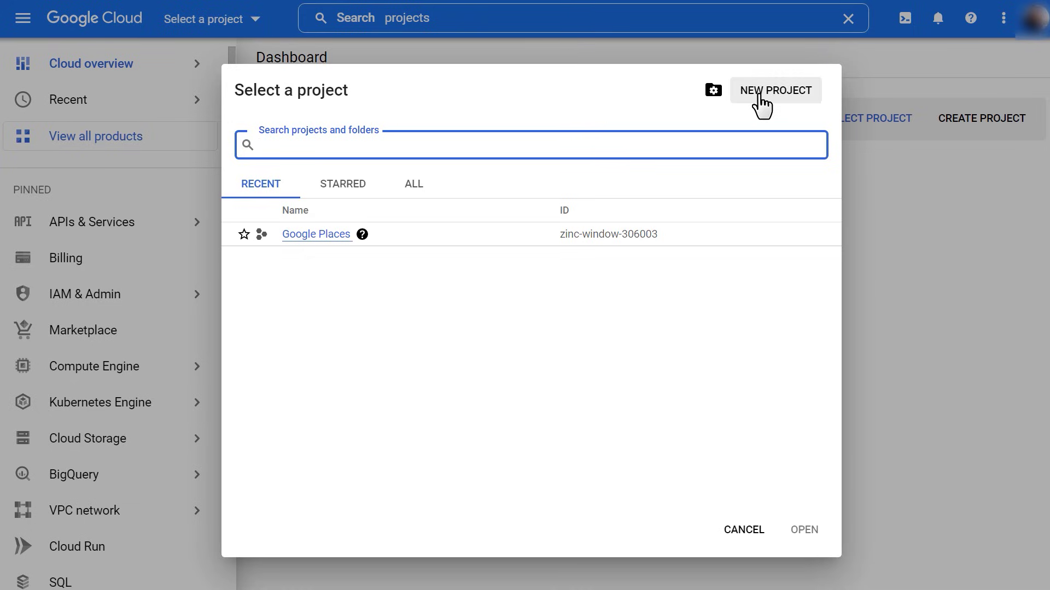
click(775, 90)
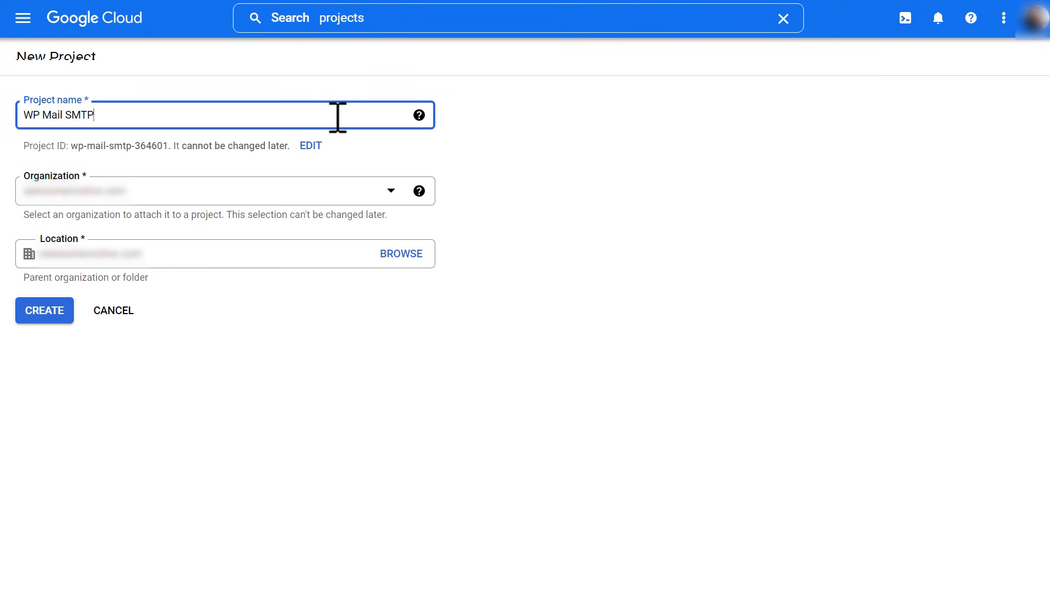
click(224, 190)
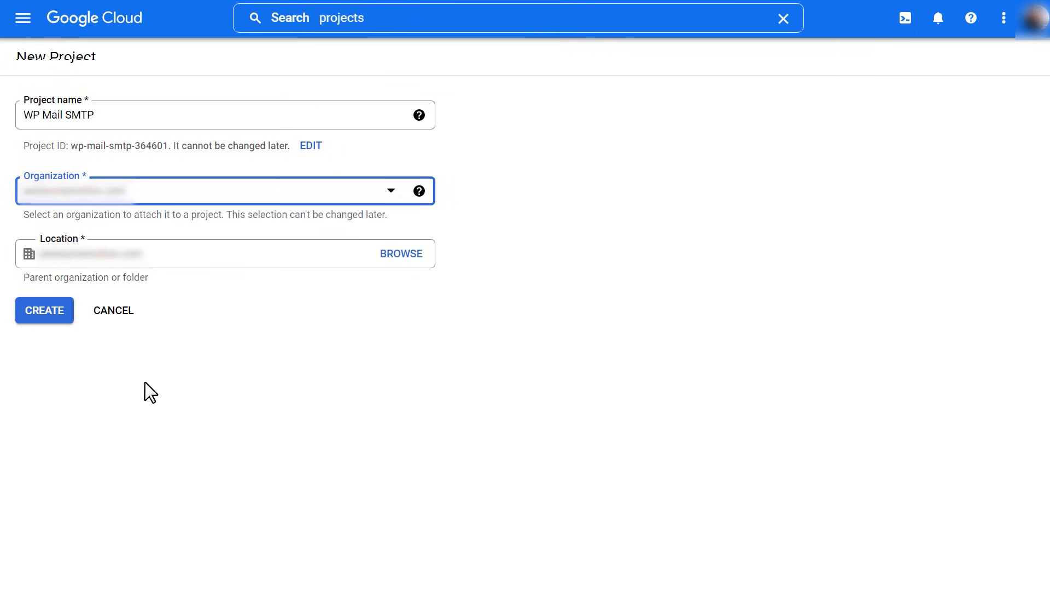
click(44, 310)
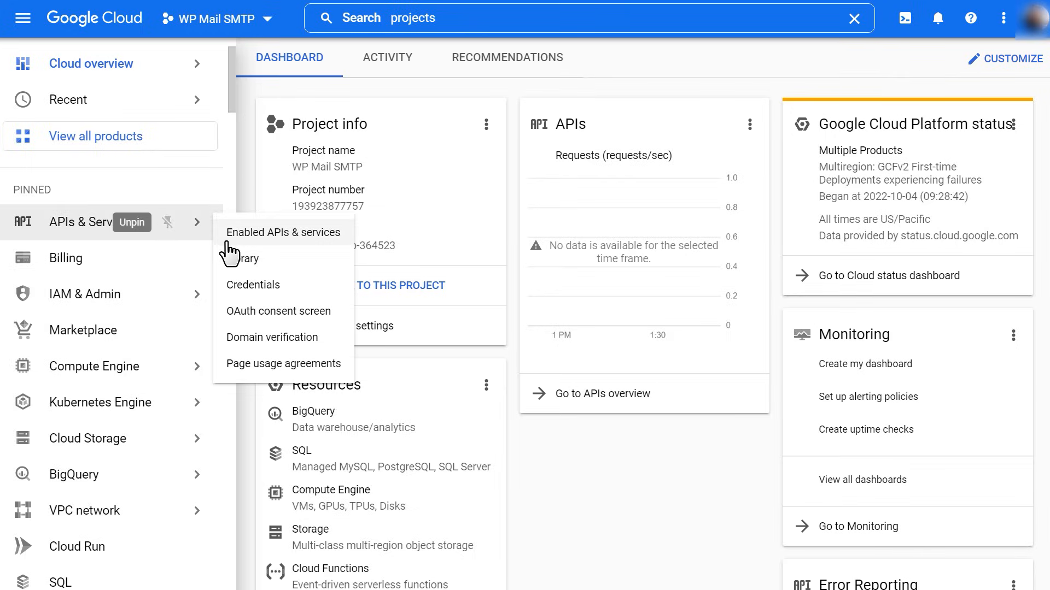
- Search the API Library for 'gmail api' and open the Gmail API page to enable it
click(244, 258)
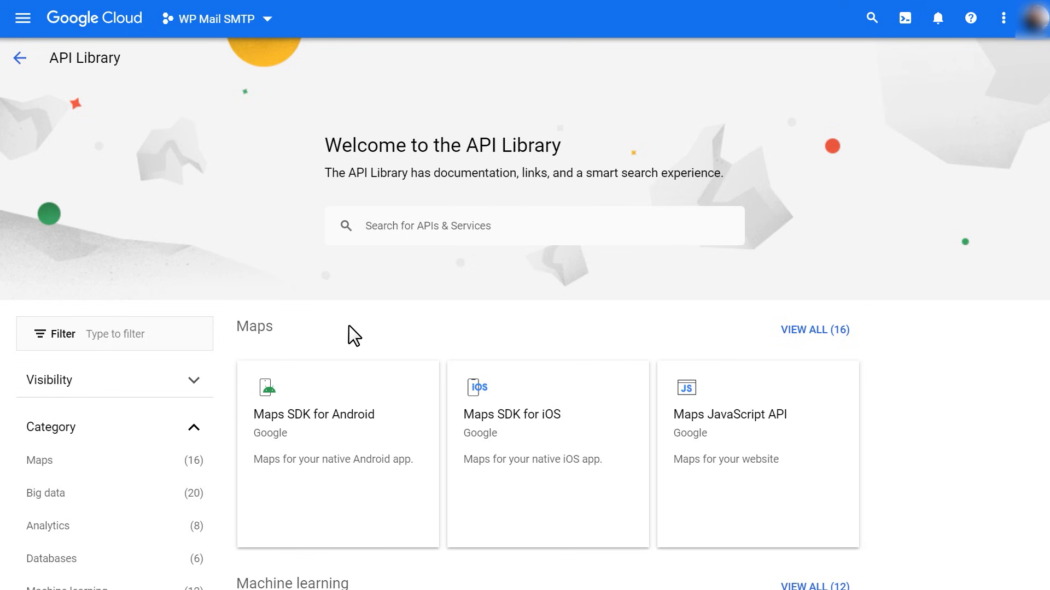
mouse_move(146, 436)
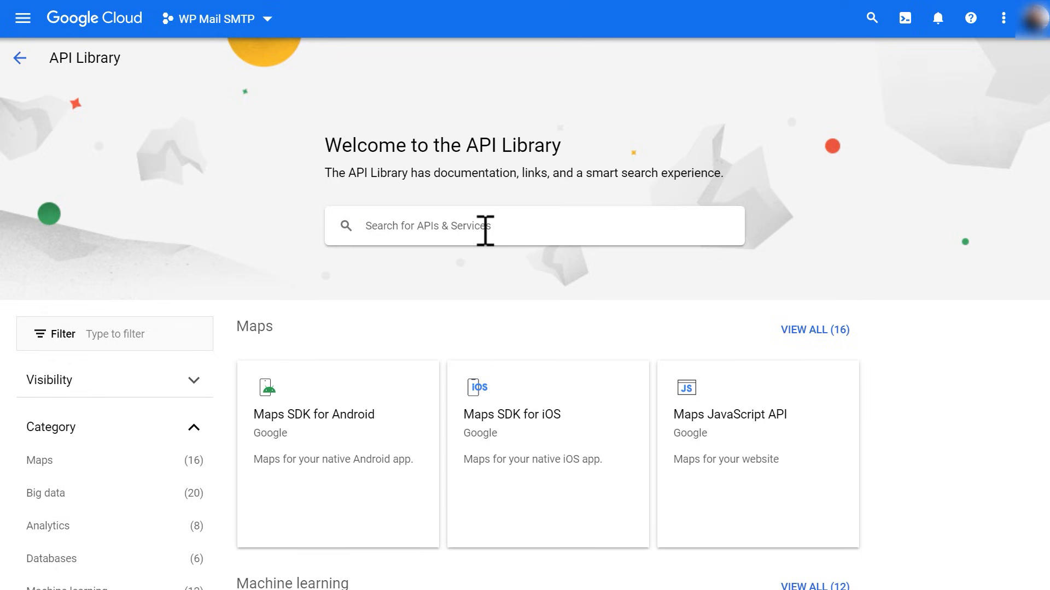
text(gmail api)
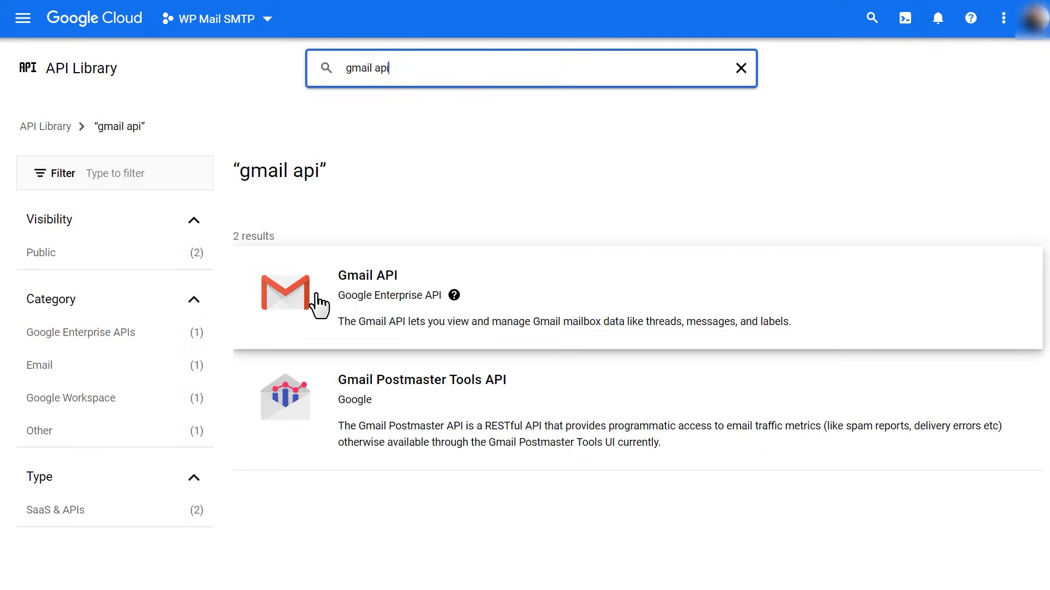
click(367, 275)
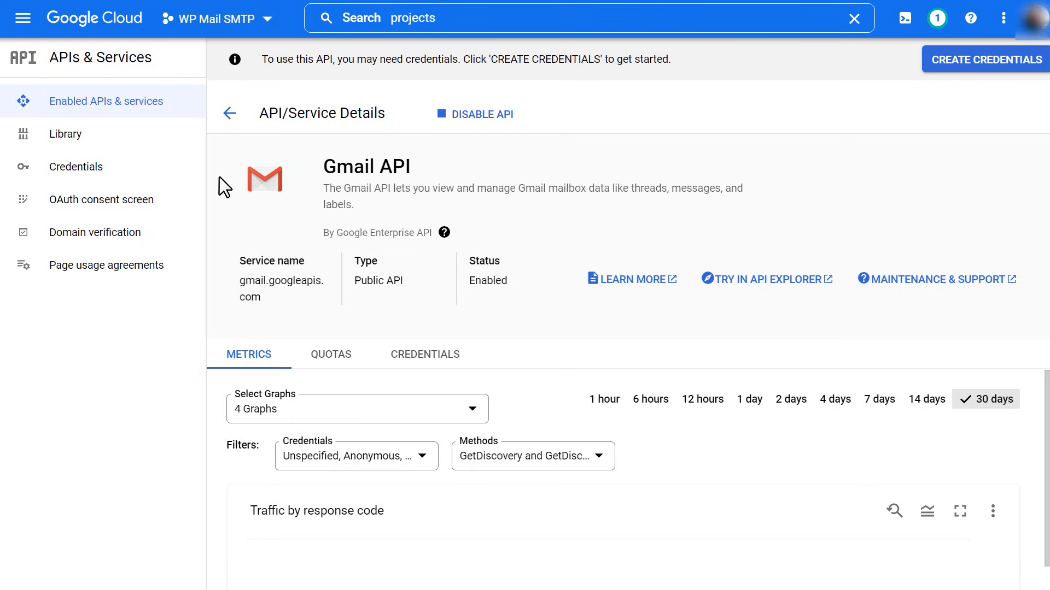
mouse_move(582, 214)
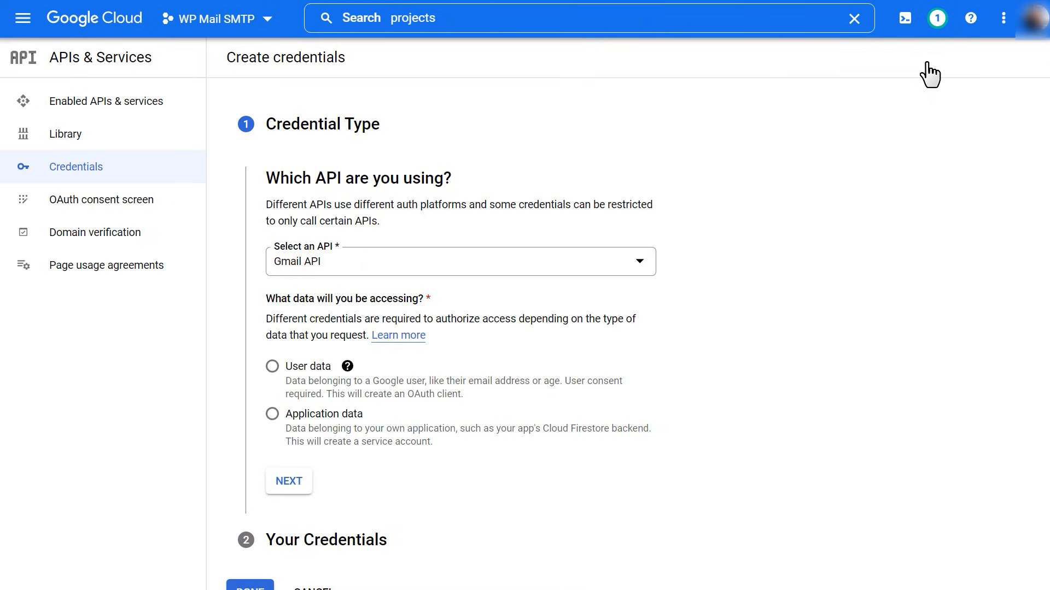
mouse_move(587, 273)
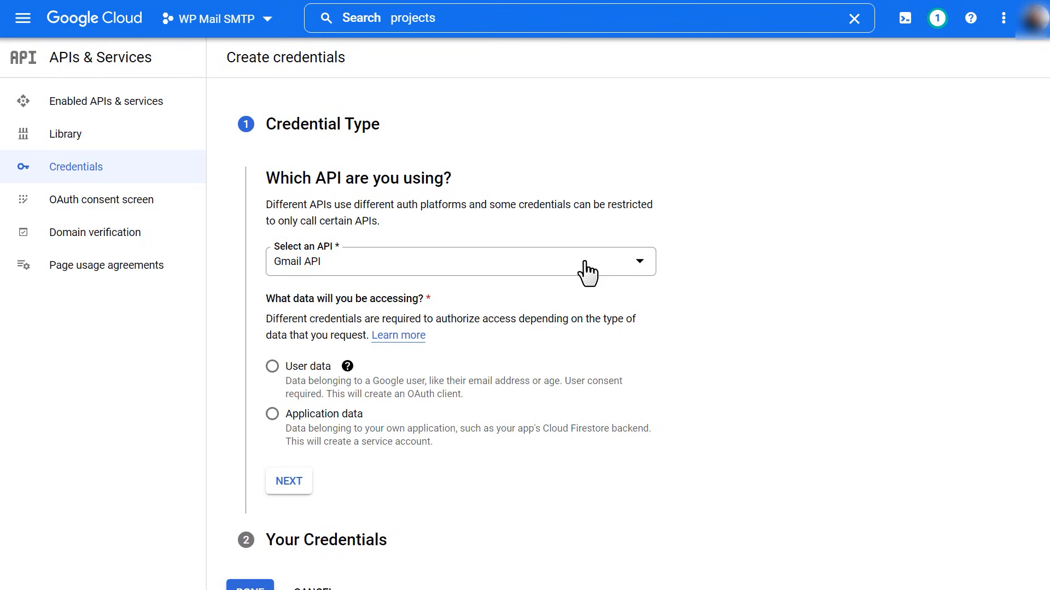
mouse_move(305, 375)
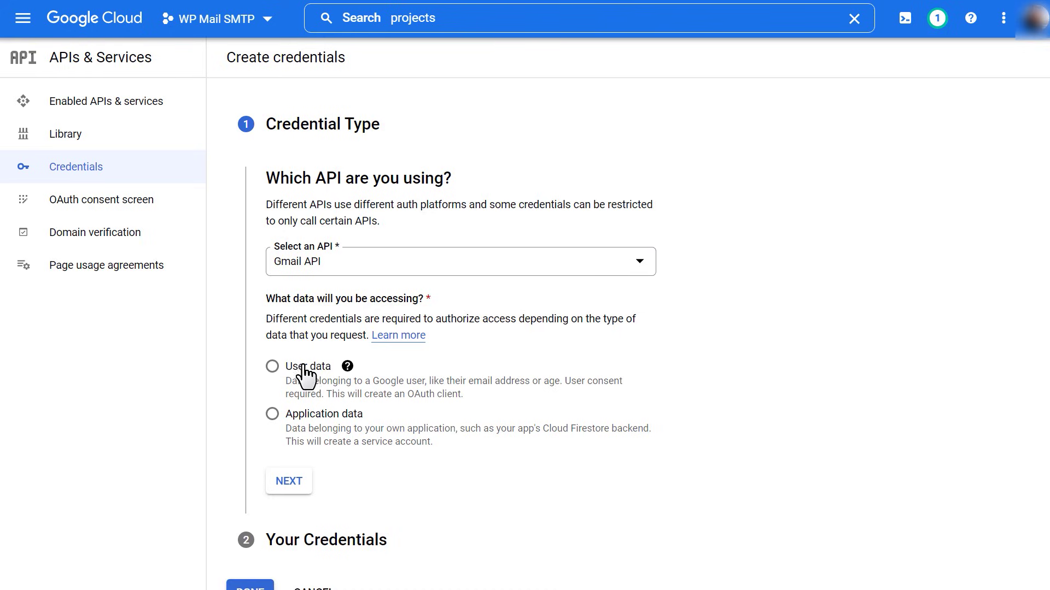
- Select User data as the Gmail API credential type and advance to the consent screen
click(271, 367)
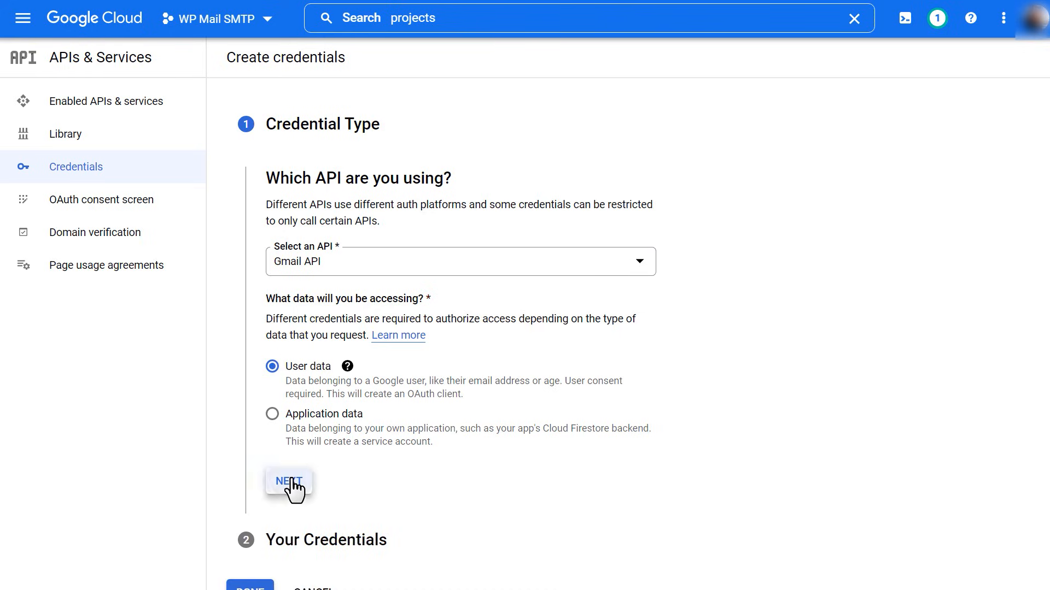
click(288, 481)
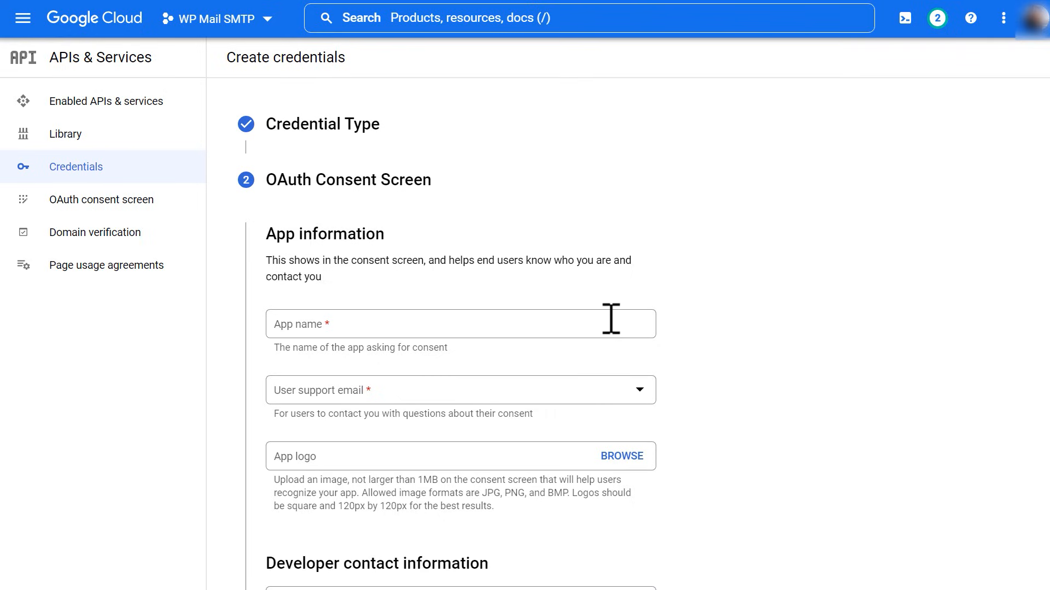
- Enter app name 'WP Mail SMTP', a user support email and a developer contact email
text(WP Ma)
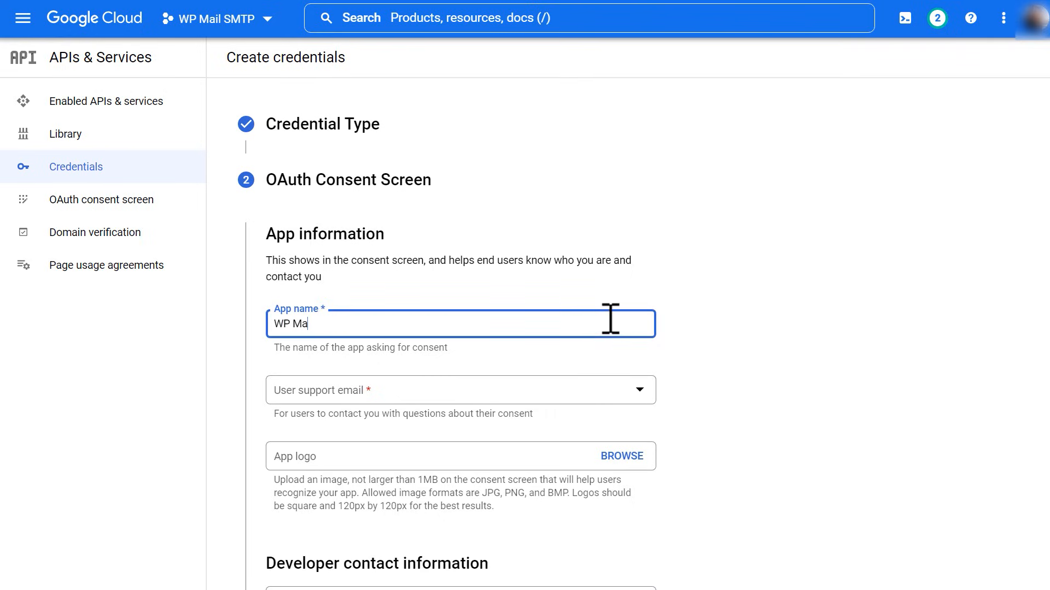
text(il SMTP)
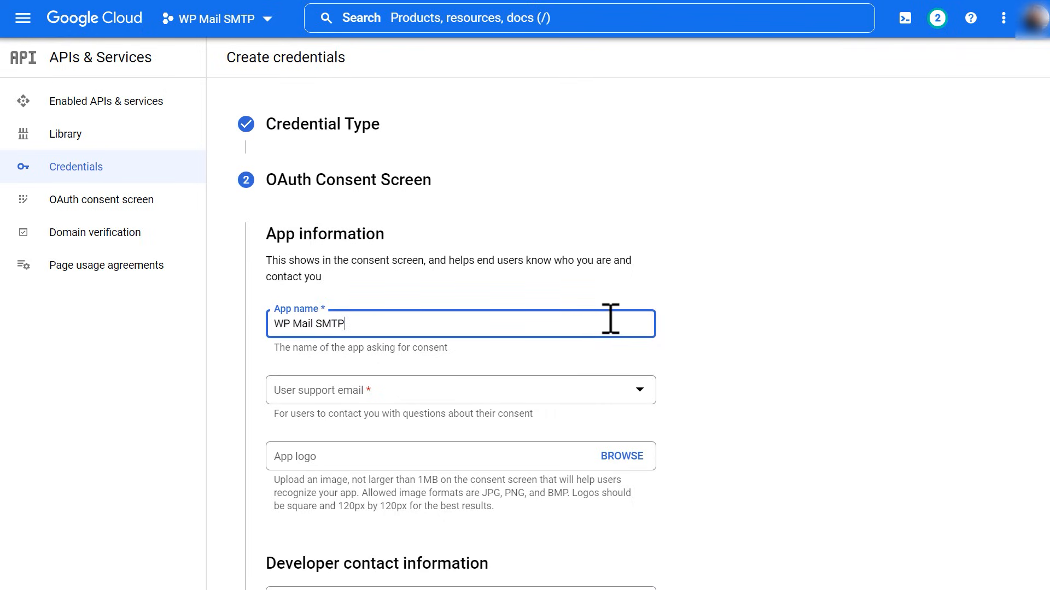
click(460, 390)
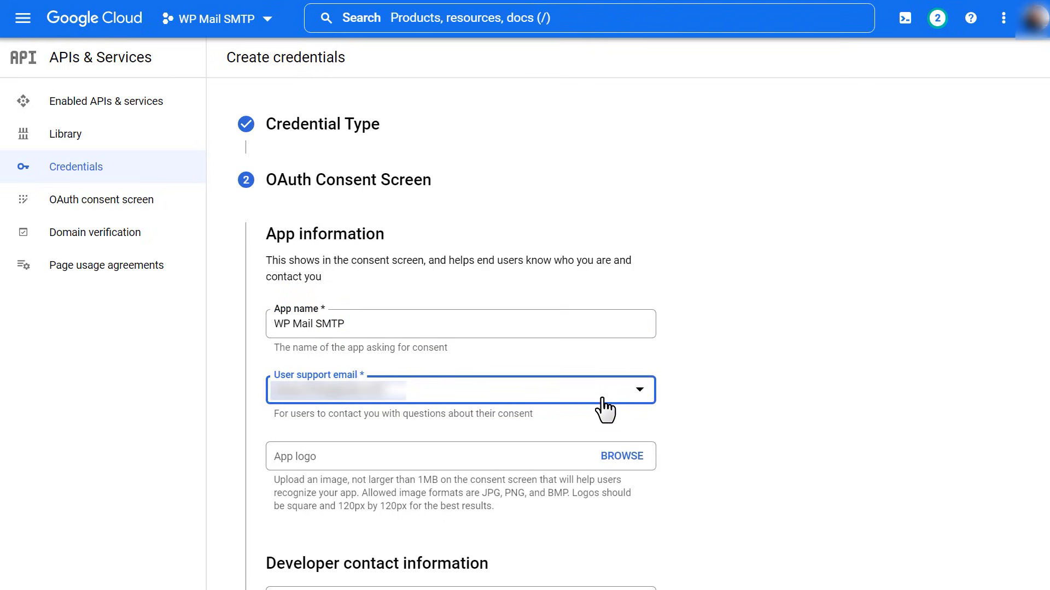
mouse_move(534, 458)
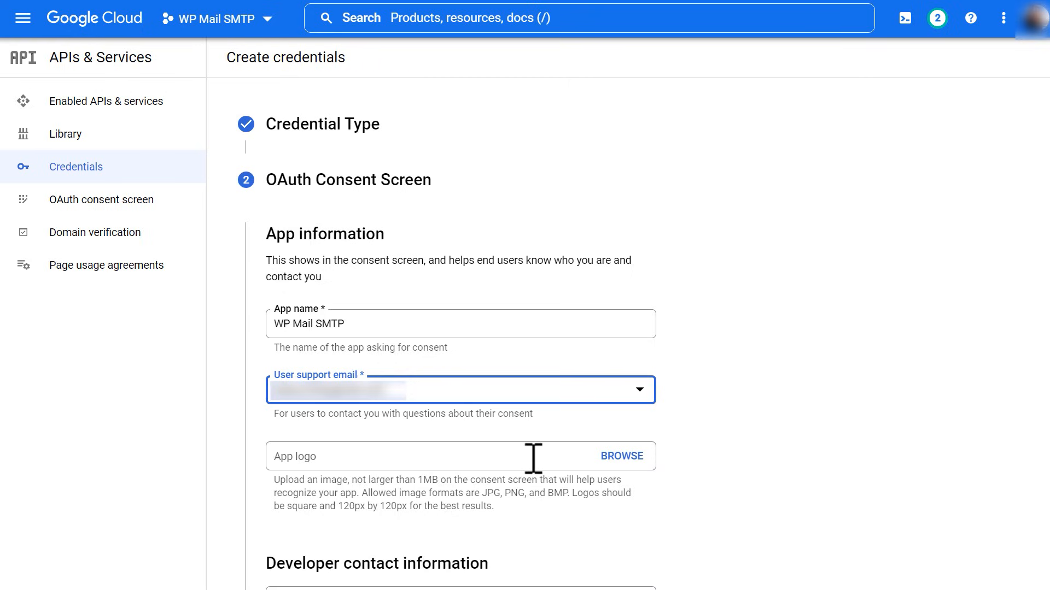
scroll(down, 3)
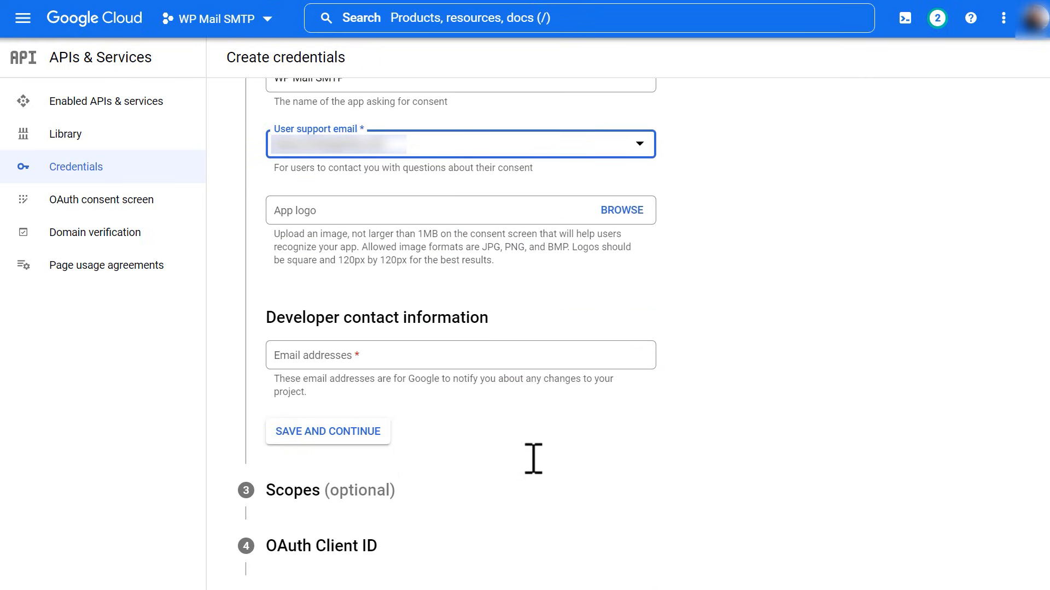
click(460, 355)
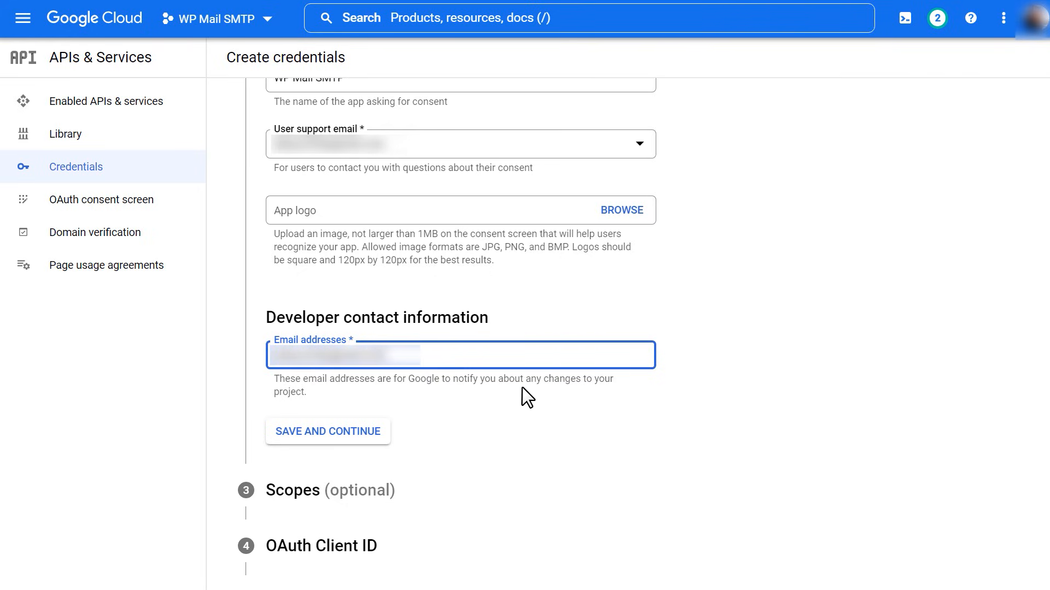
scroll(up, 3)
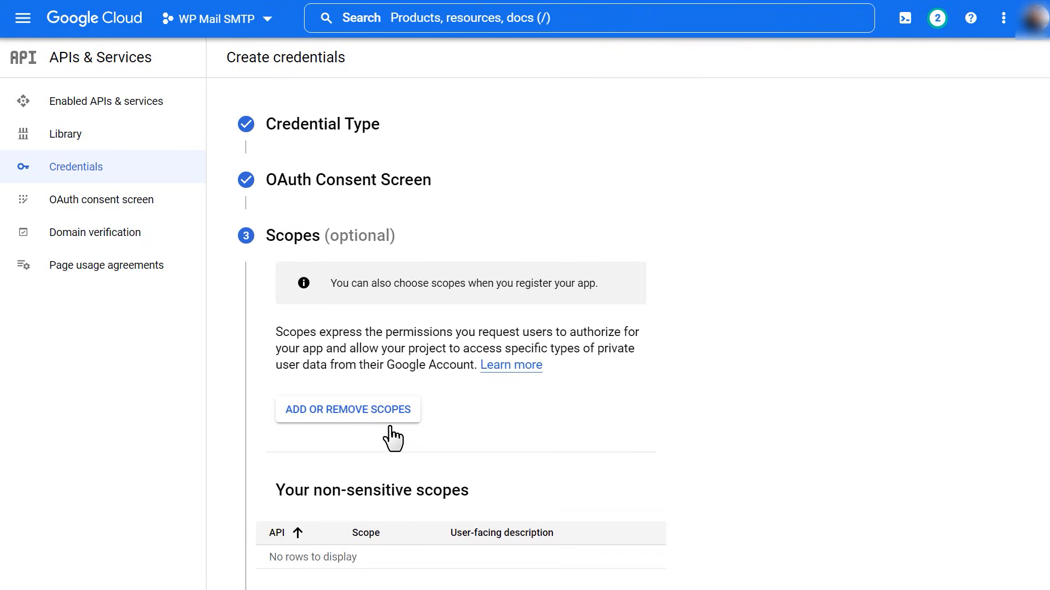
- Skip the optional scopes step and choose Web application as the application type
scroll(down, 3)
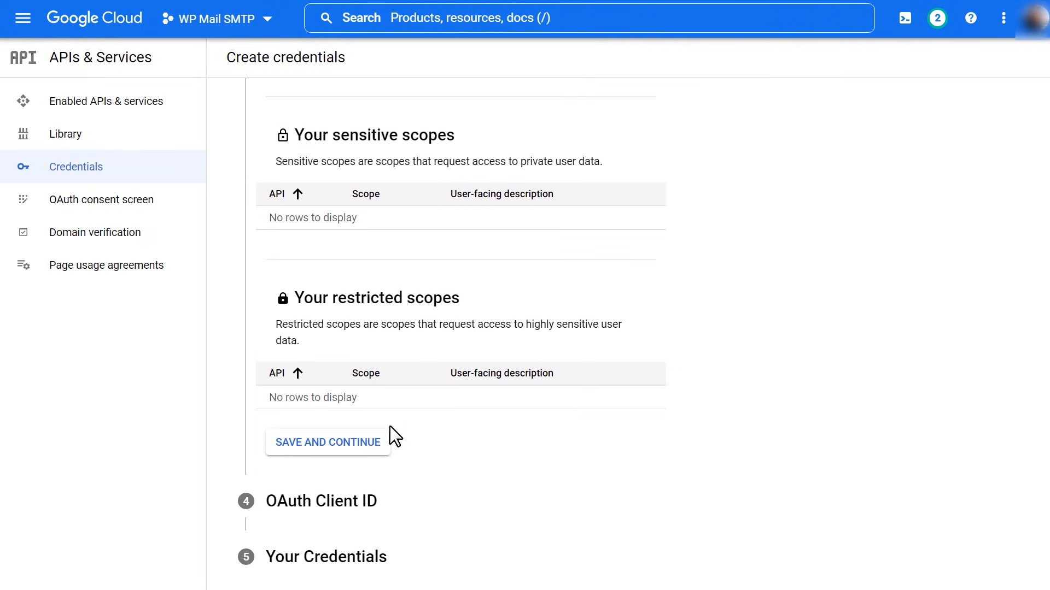
click(328, 442)
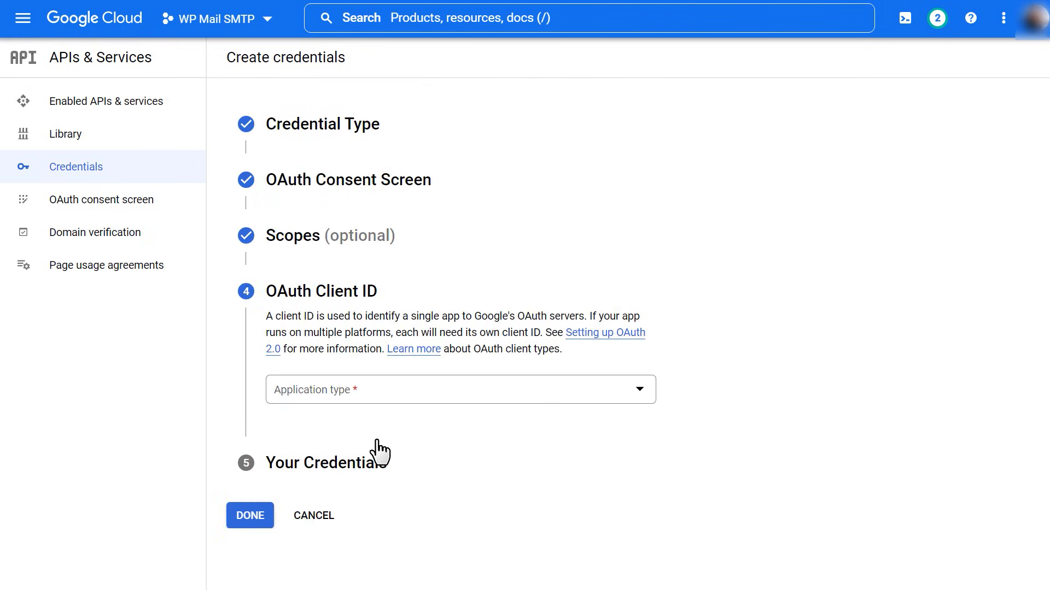
mouse_move(398, 452)
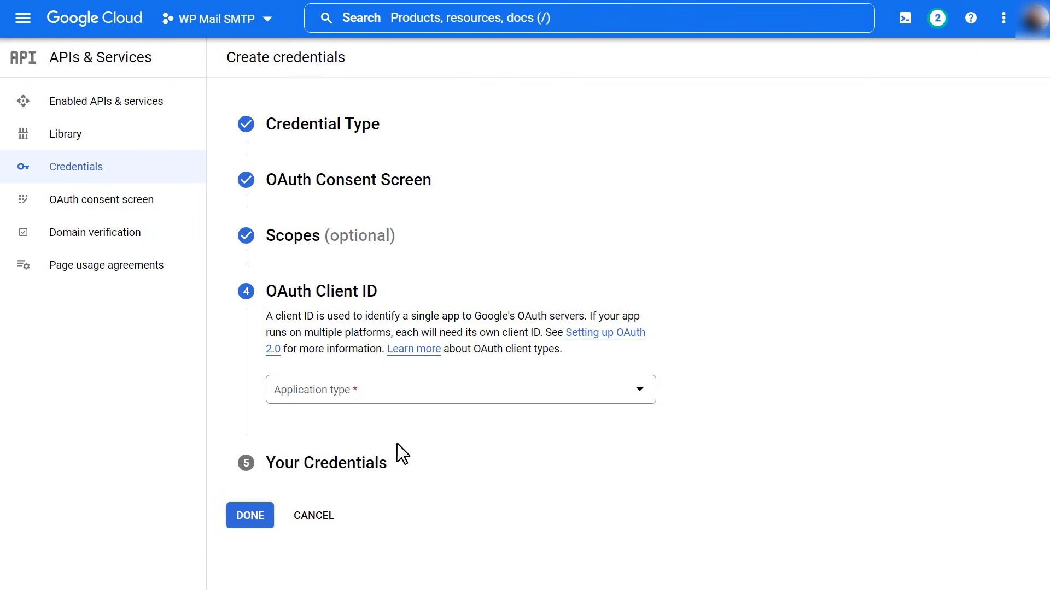
click(460, 390)
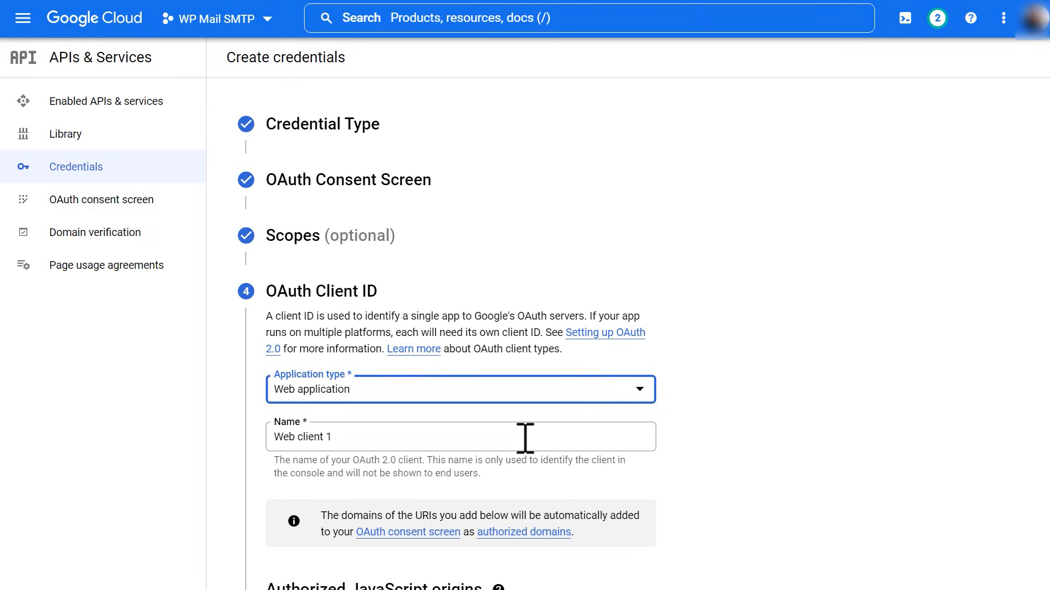
scroll(down, 3)
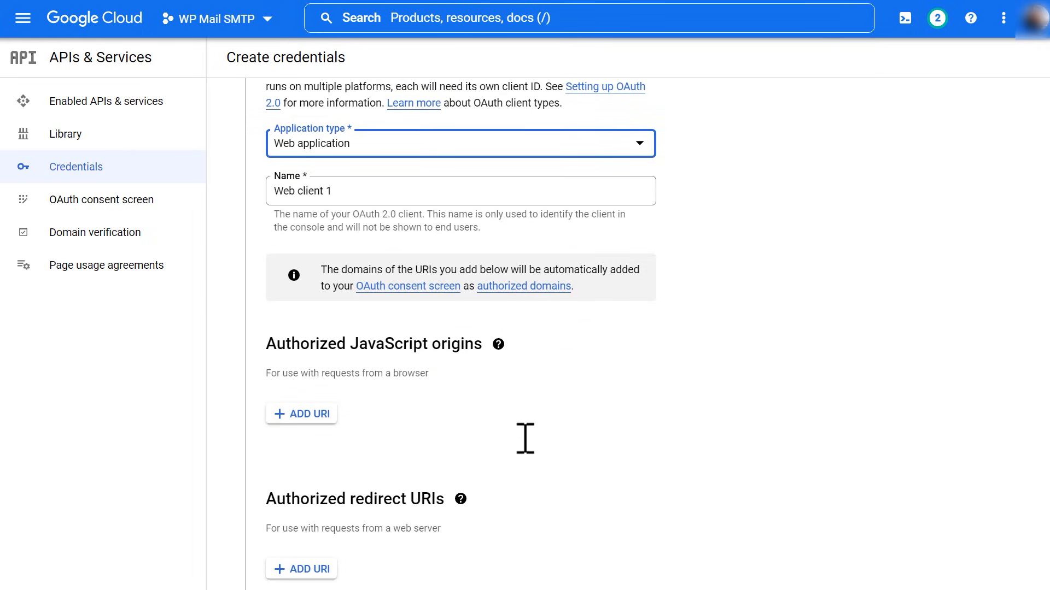
mouse_move(346, 411)
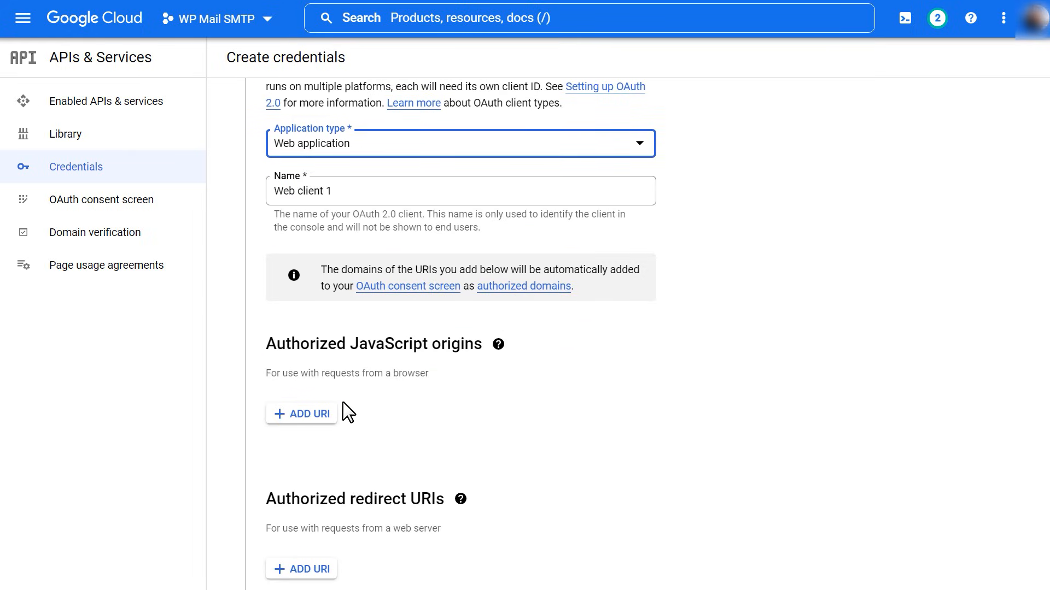
scroll(down, 3)
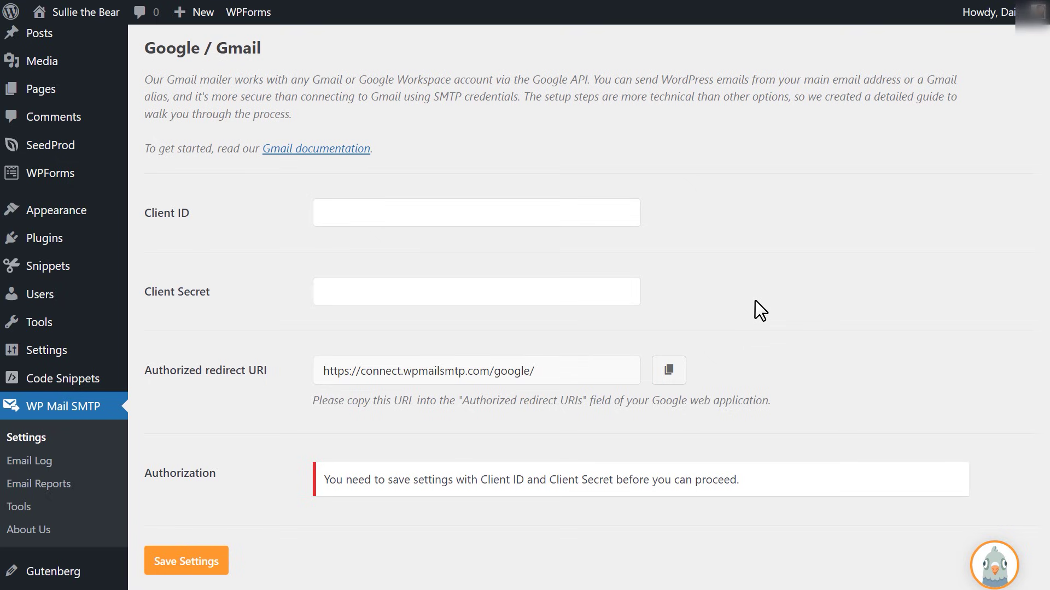
click(668, 370)
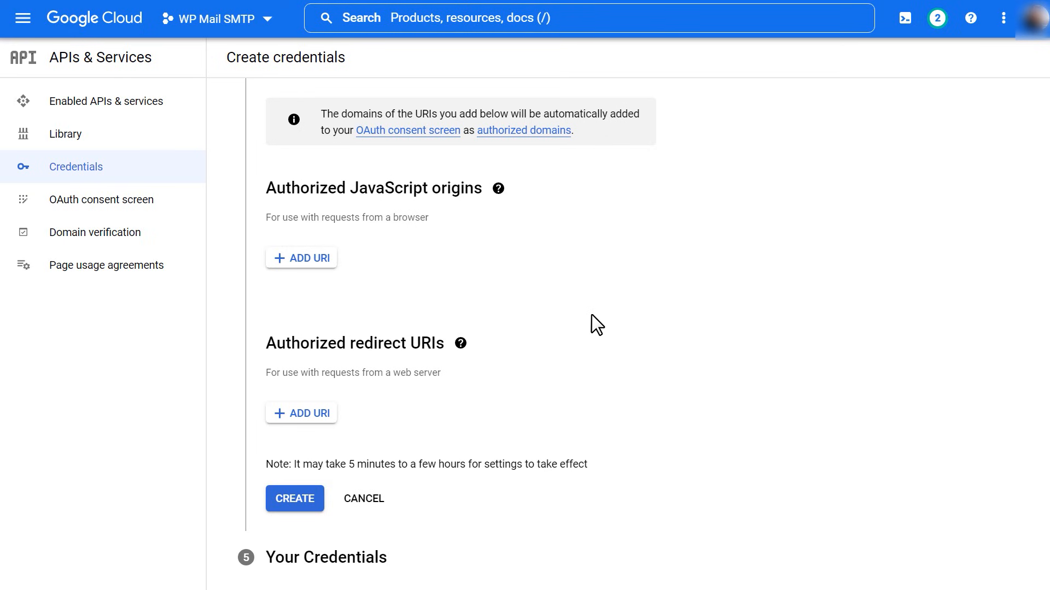
mouse_move(355, 440)
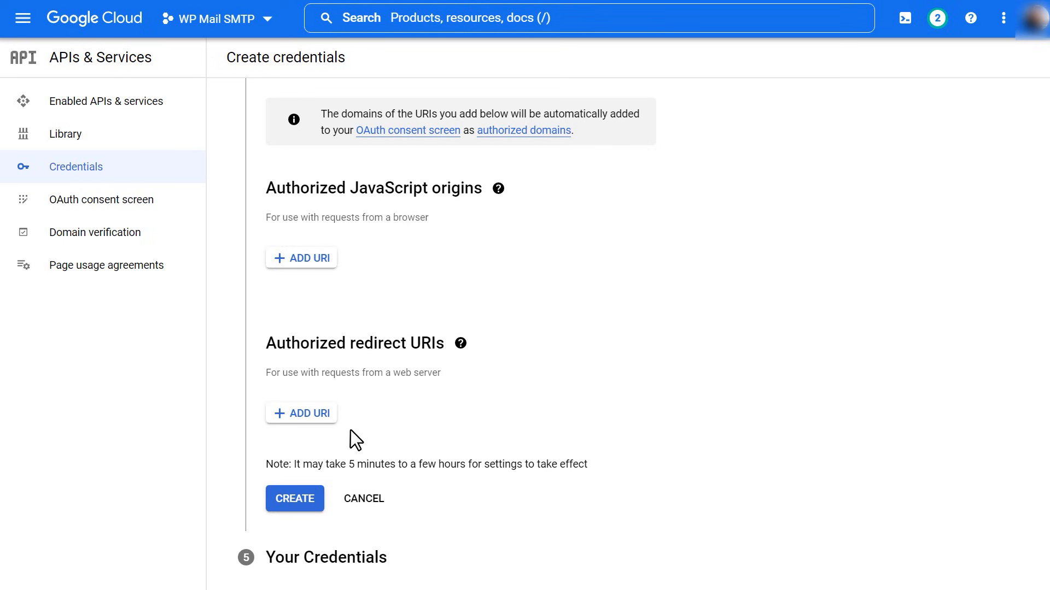
click(300, 413)
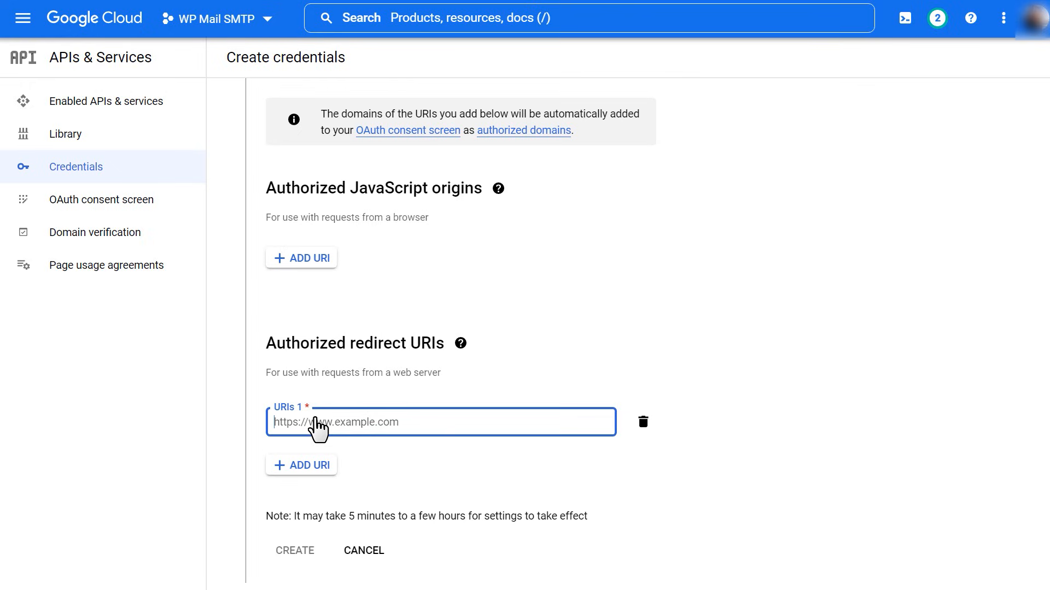
text(https://connect.wpmailsmtp.com/google/)
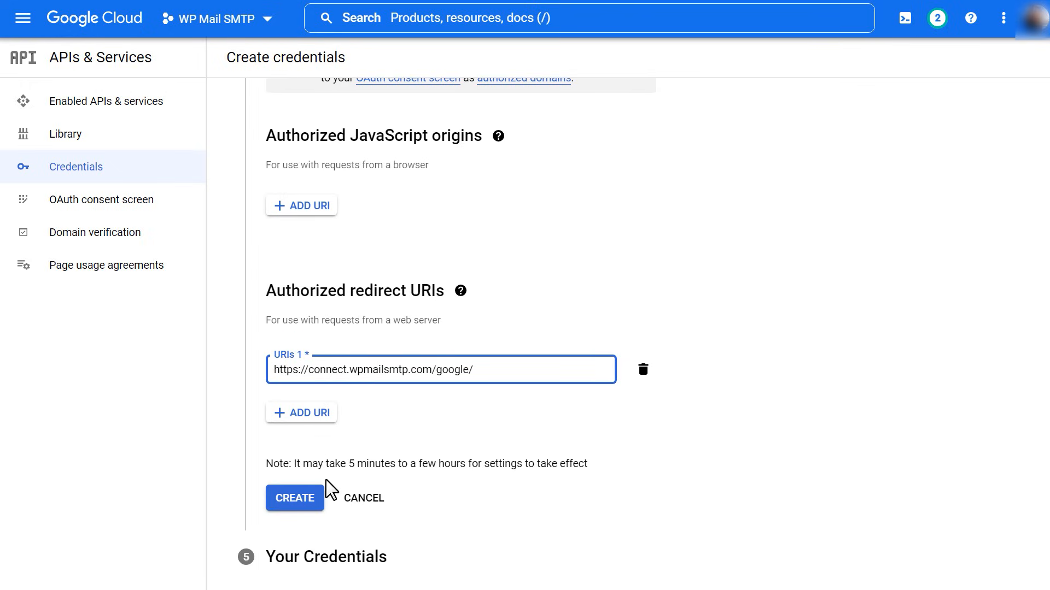
click(294, 498)
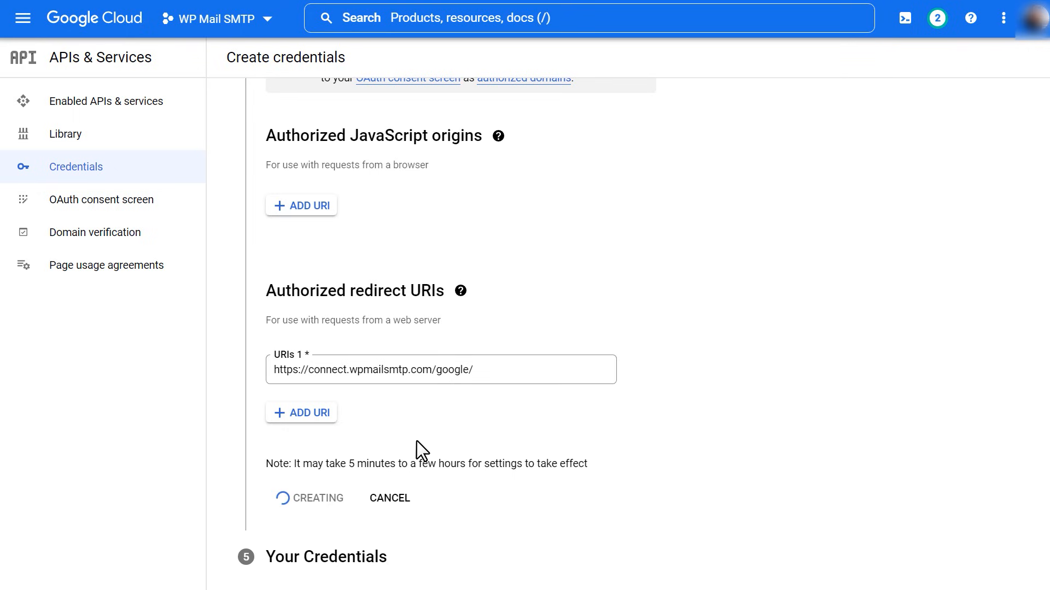
click(308, 497)
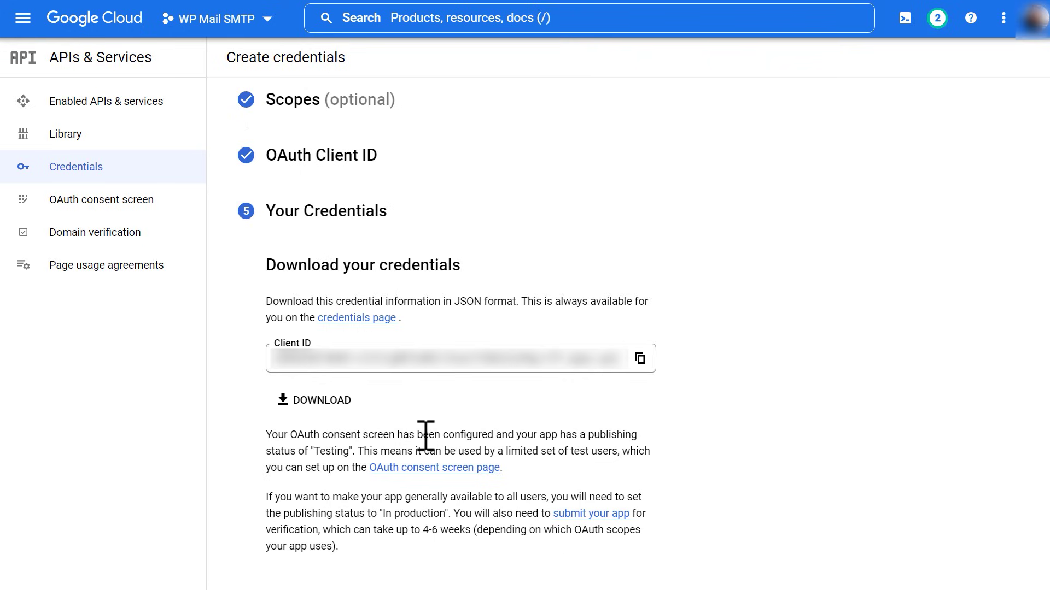
mouse_move(298, 551)
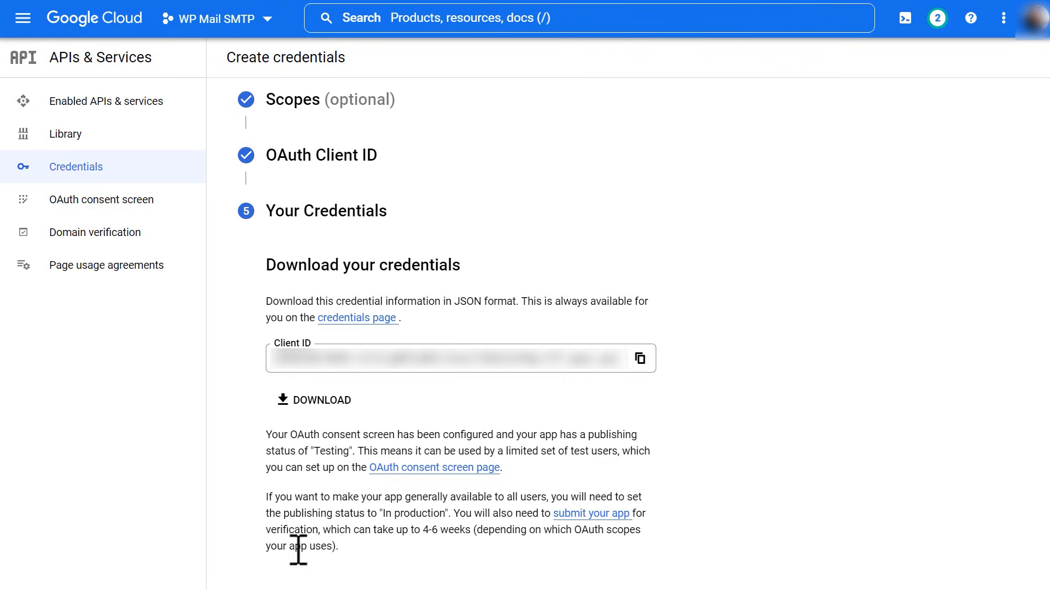
- Finish the wizard and publish the External WP Mail SMTP app to In production
click(105, 101)
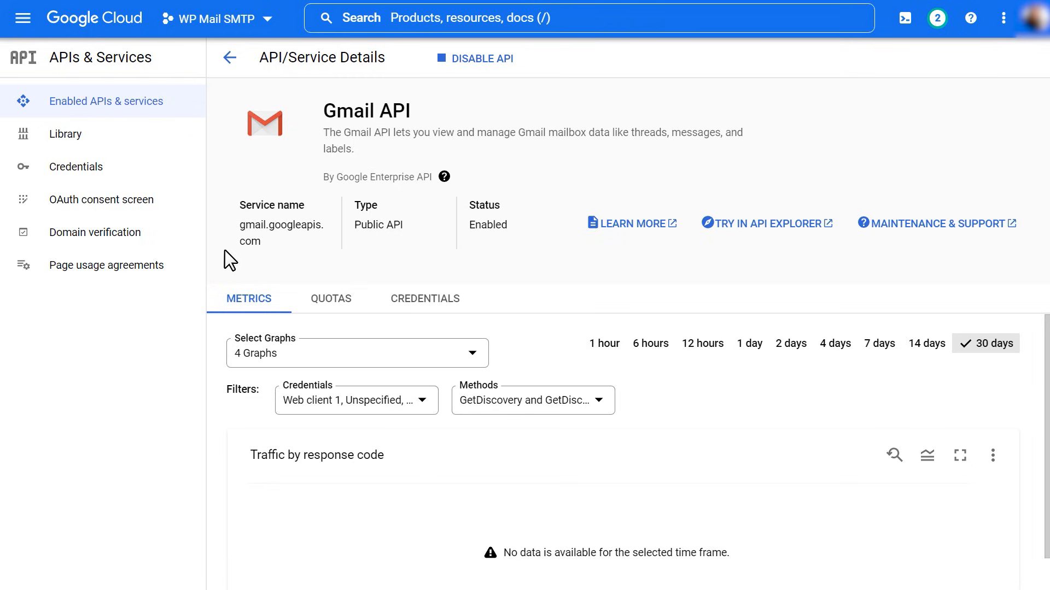
mouse_move(203, 220)
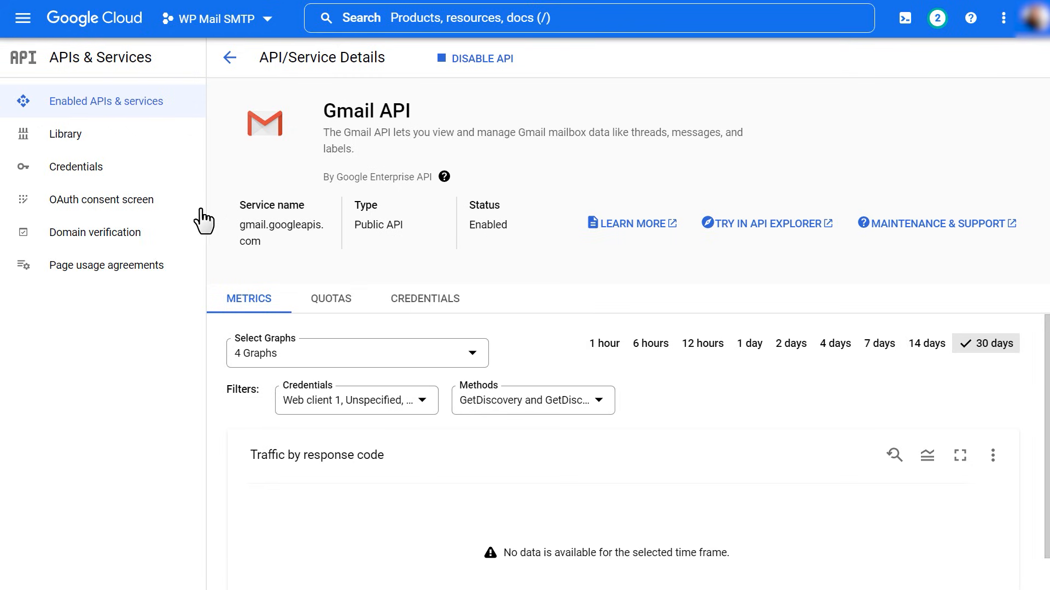
click(101, 199)
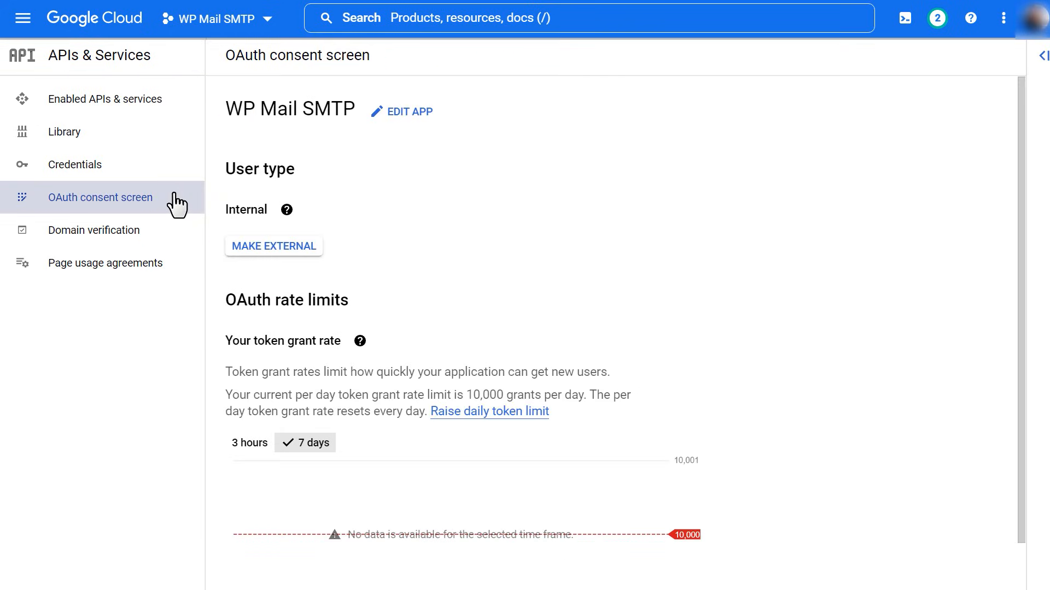
mouse_move(210, 202)
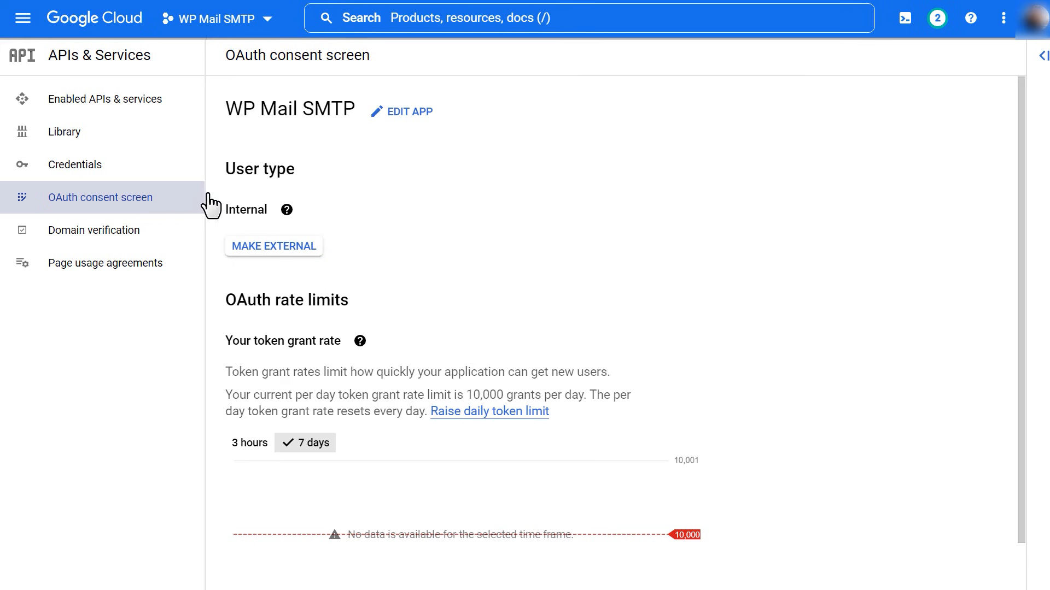
click(274, 245)
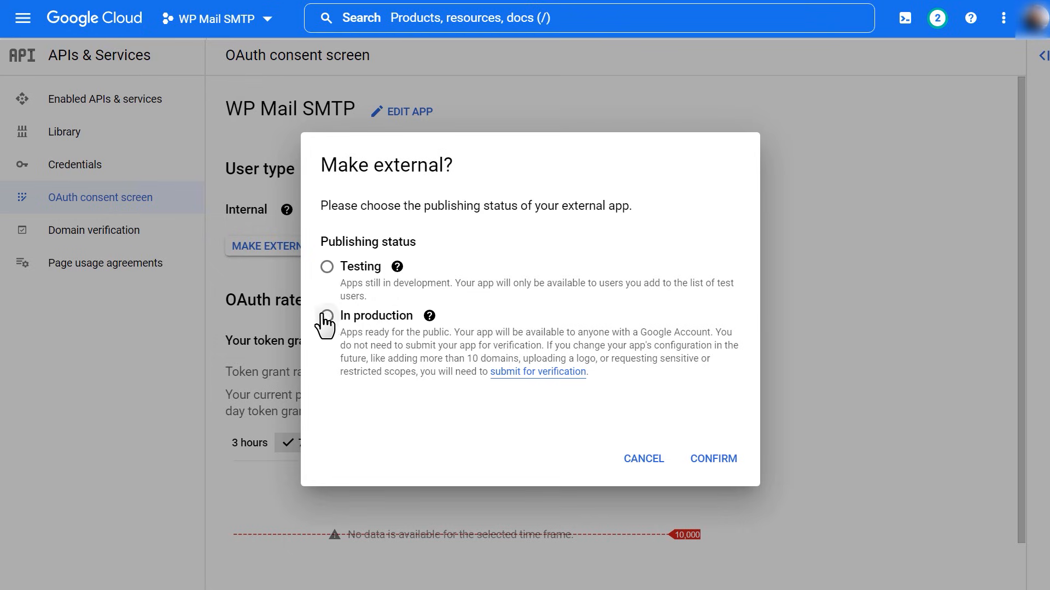
click(327, 315)
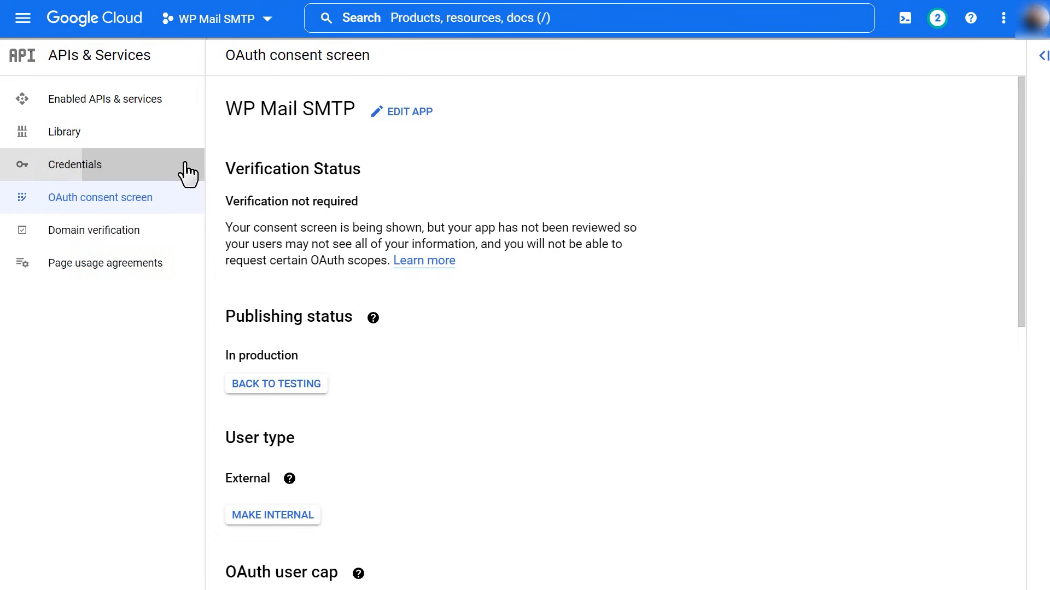
- Open the Web client 1 OAuth client's edit page from the Credentials list
click(75, 164)
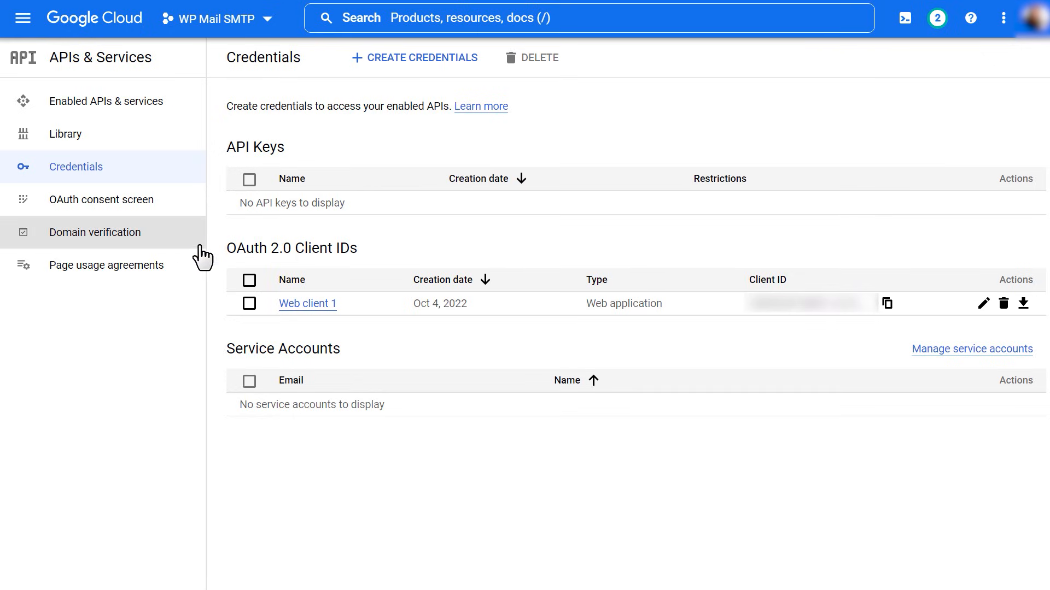
mouse_move(374, 265)
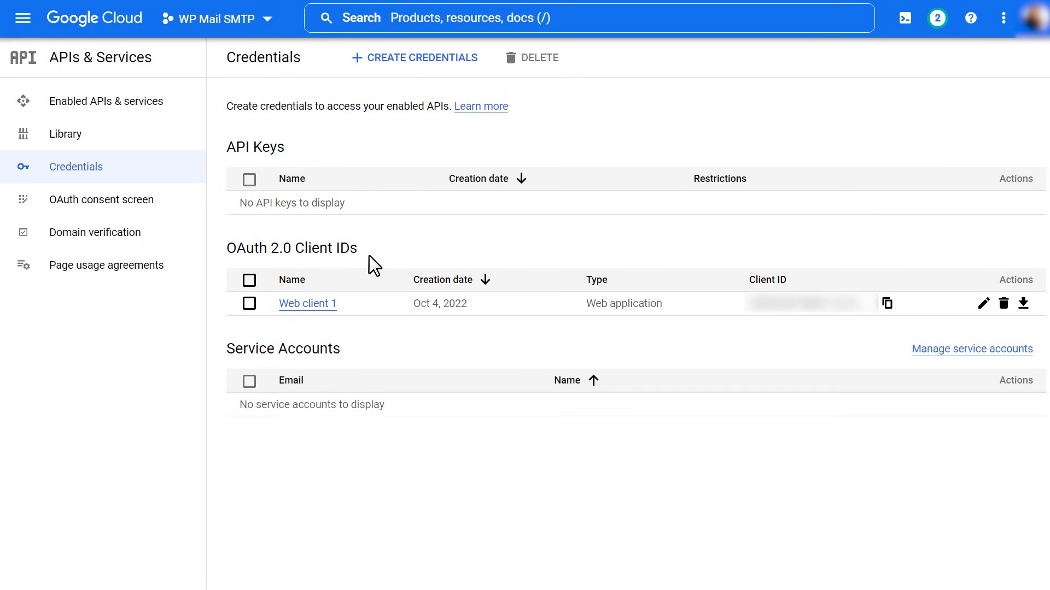
mouse_move(388, 261)
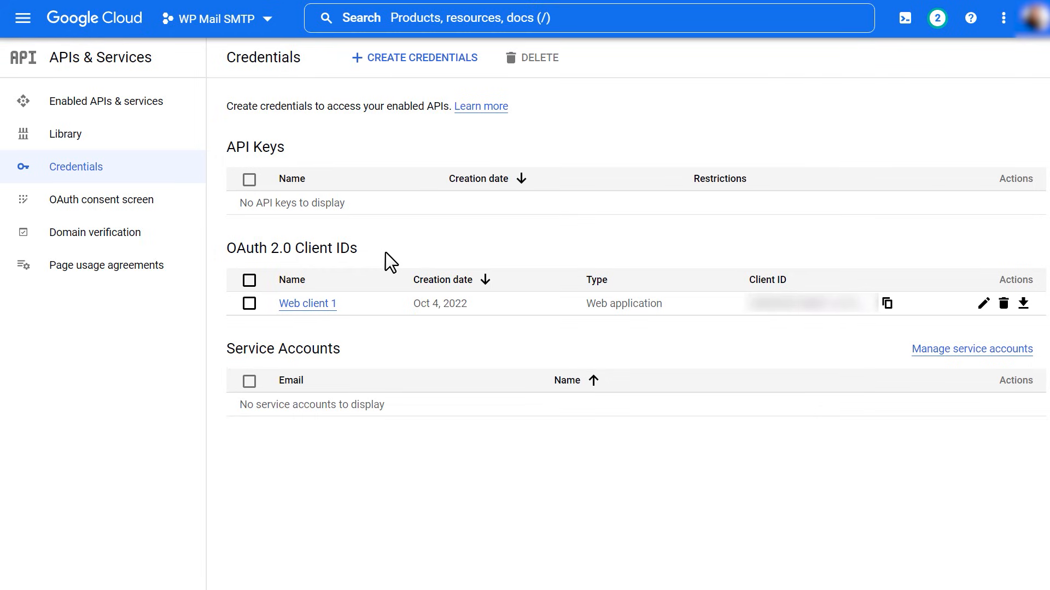
mouse_move(922, 250)
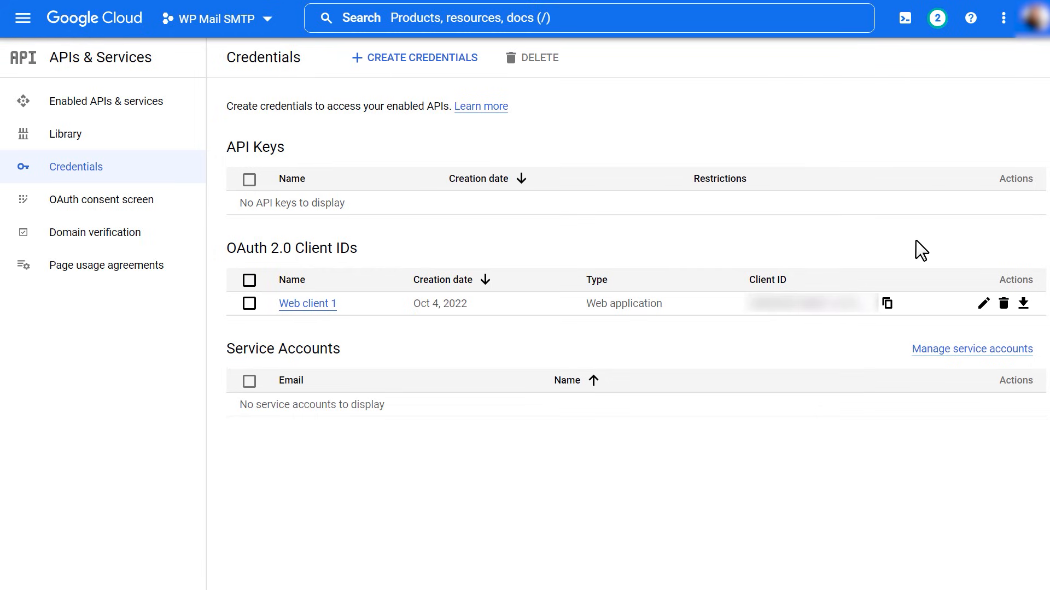
mouse_move(984, 303)
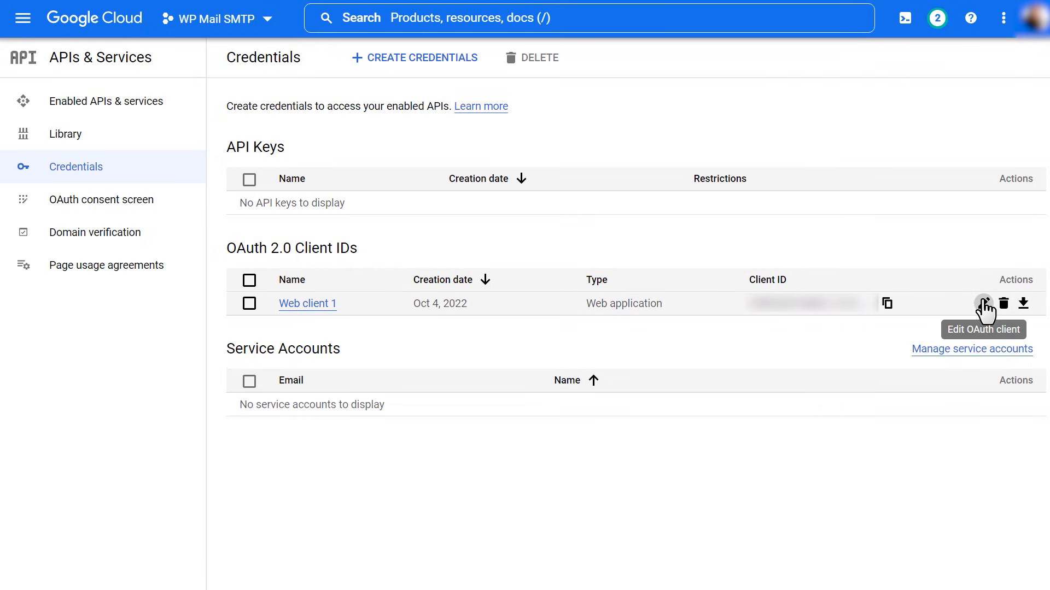
click(984, 304)
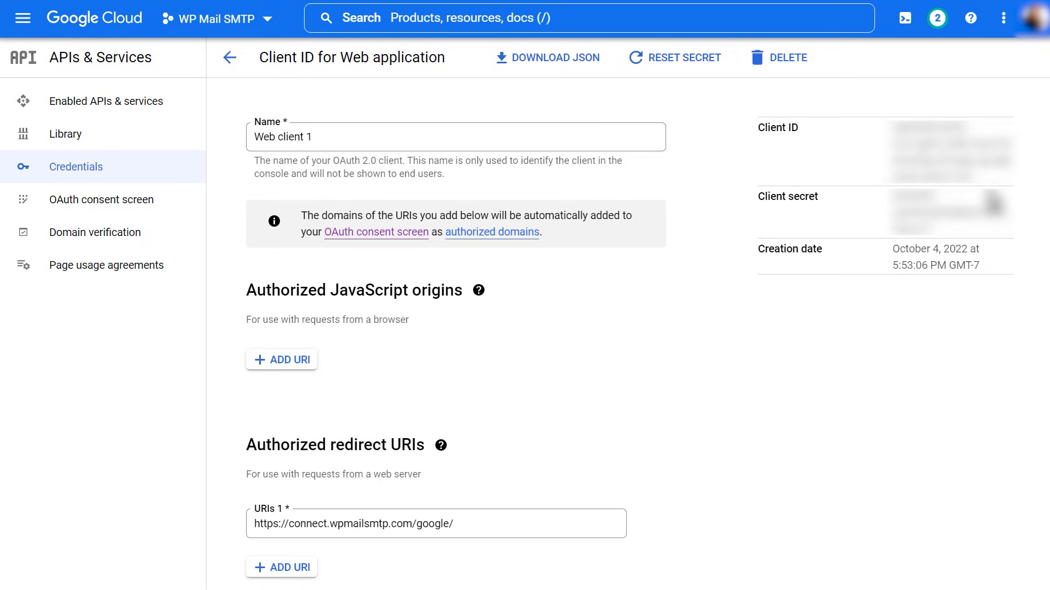
mouse_move(987, 186)
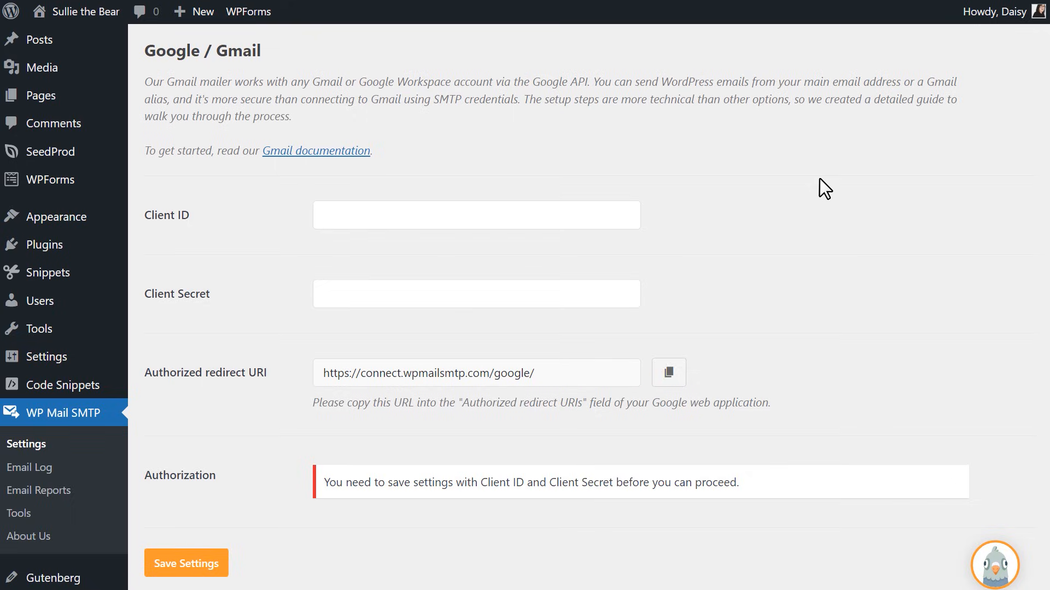
mouse_move(802, 204)
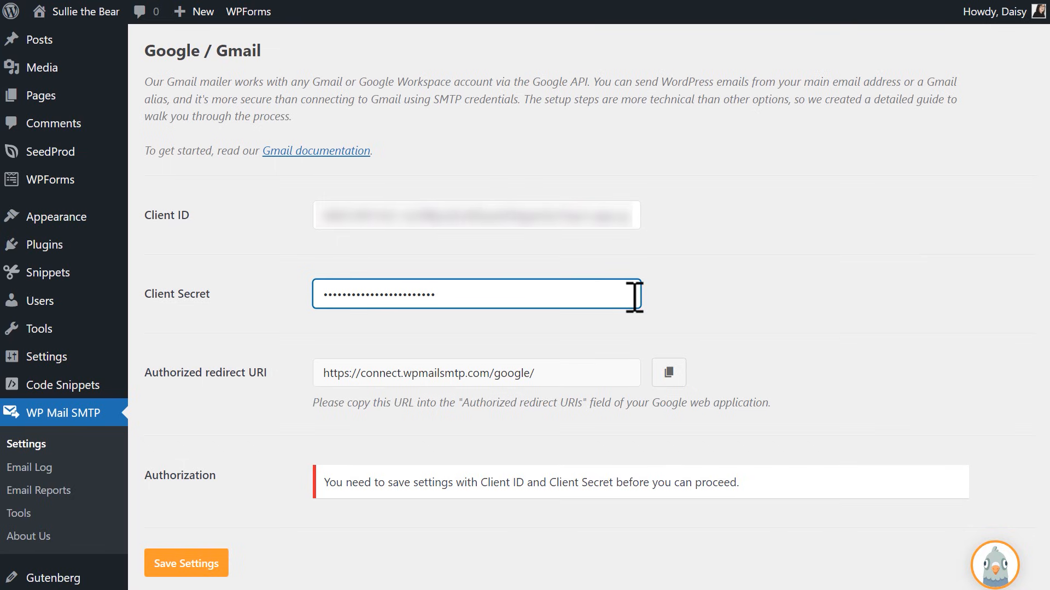
mouse_move(301, 552)
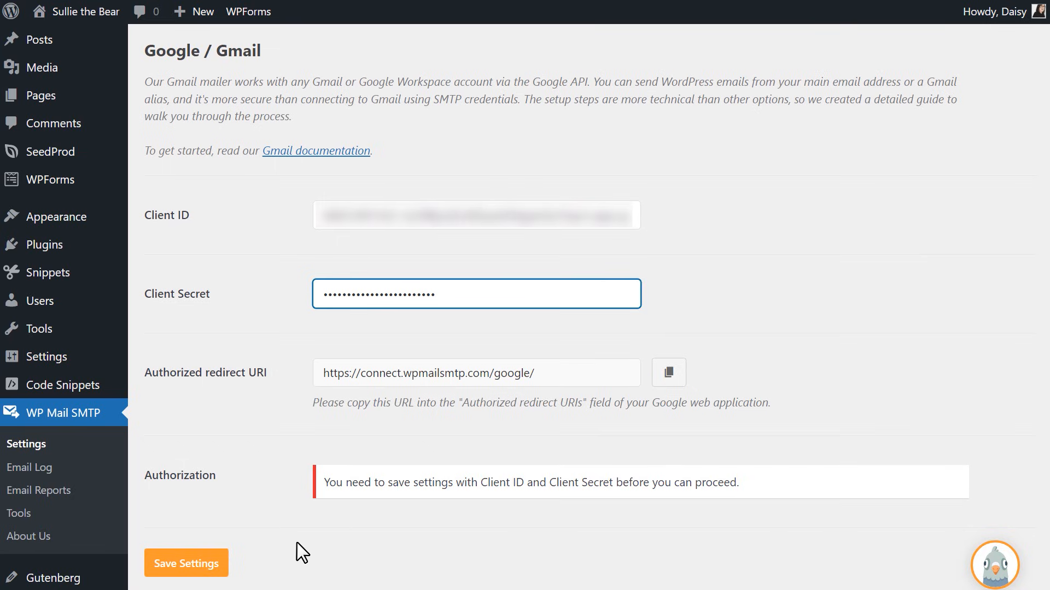
- Save the Gmail mailer settings with the pasted Client ID and Client Secret
click(186, 562)
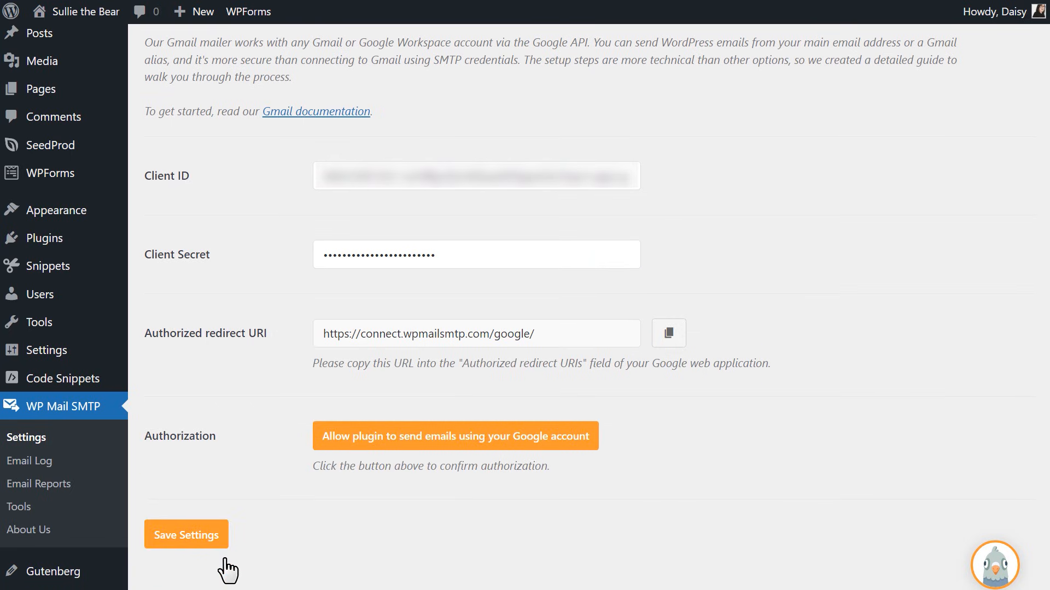
mouse_move(325, 458)
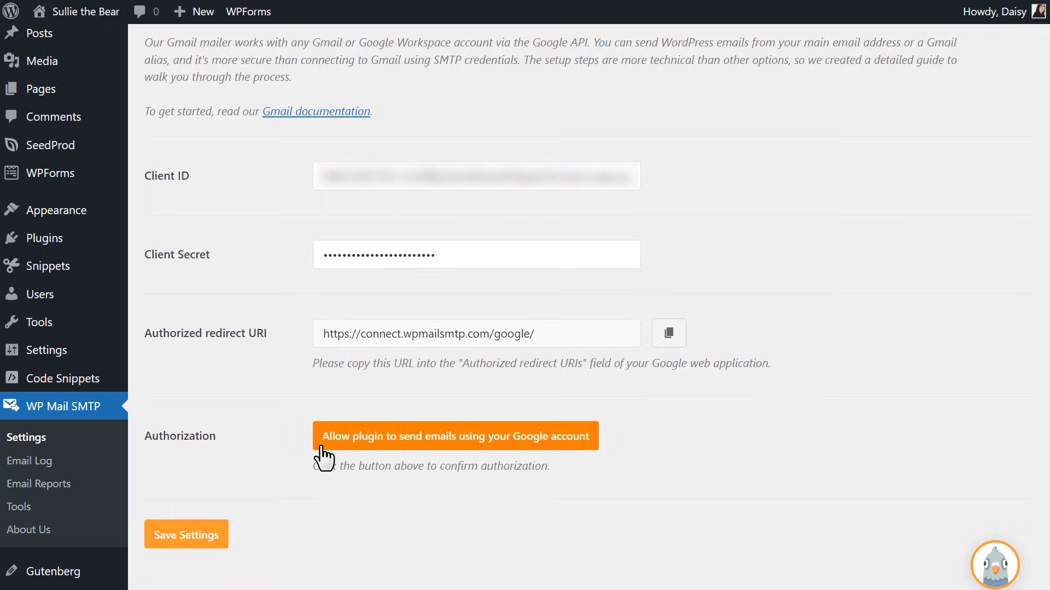
- Sign in with Google and grant wpmailsmtp.com Gmail access, bypassing the unverified-app warning
click(456, 435)
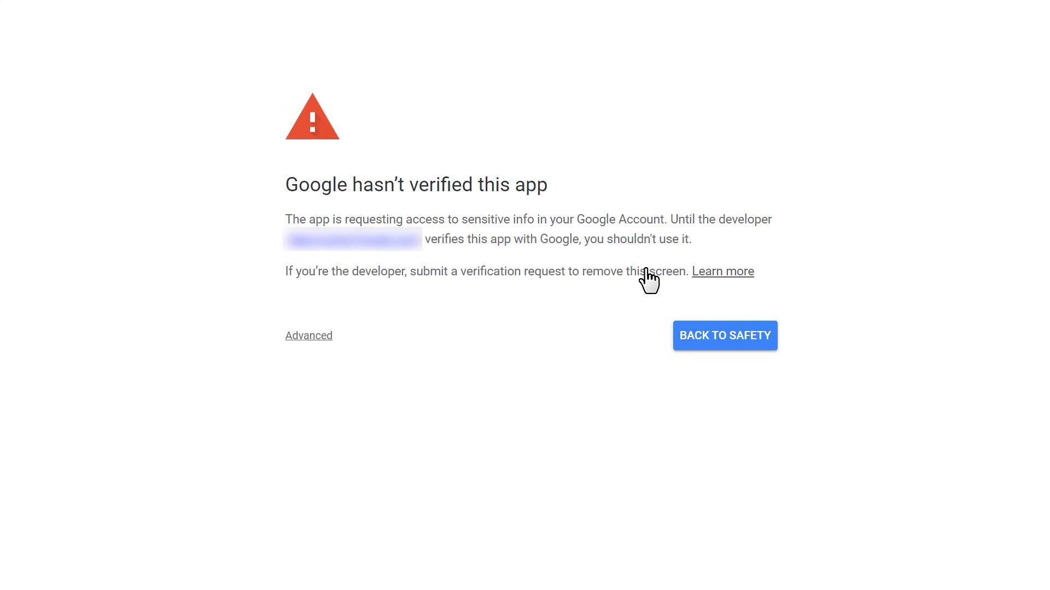
mouse_move(596, 333)
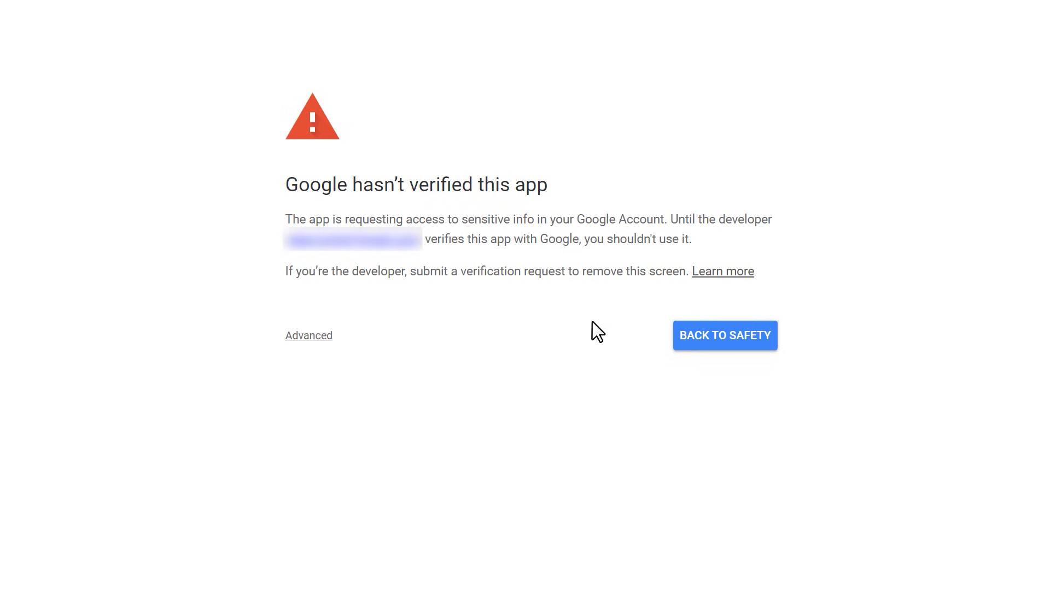
mouse_move(309, 345)
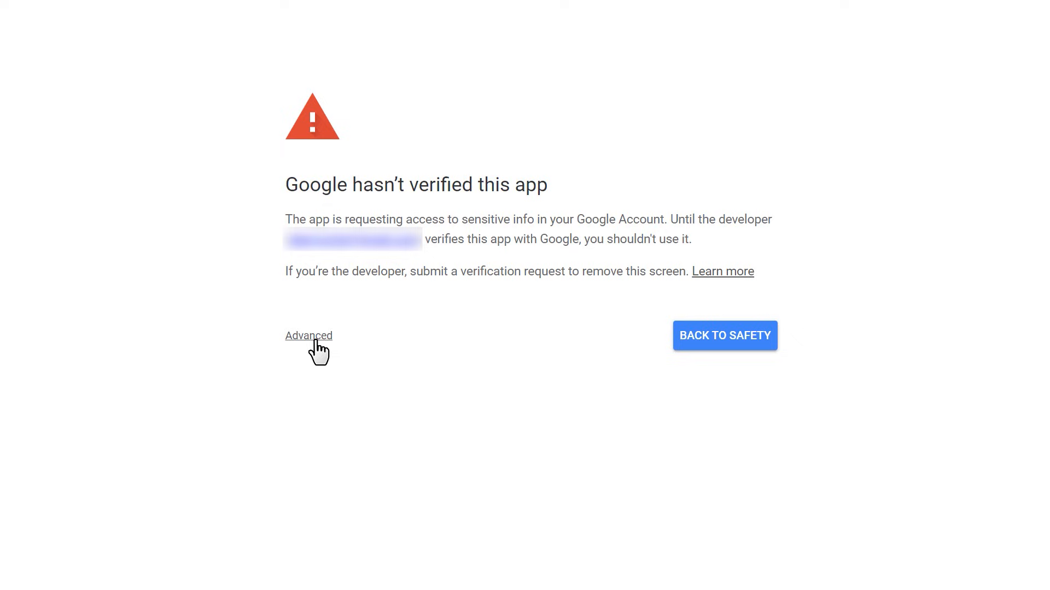
click(308, 335)
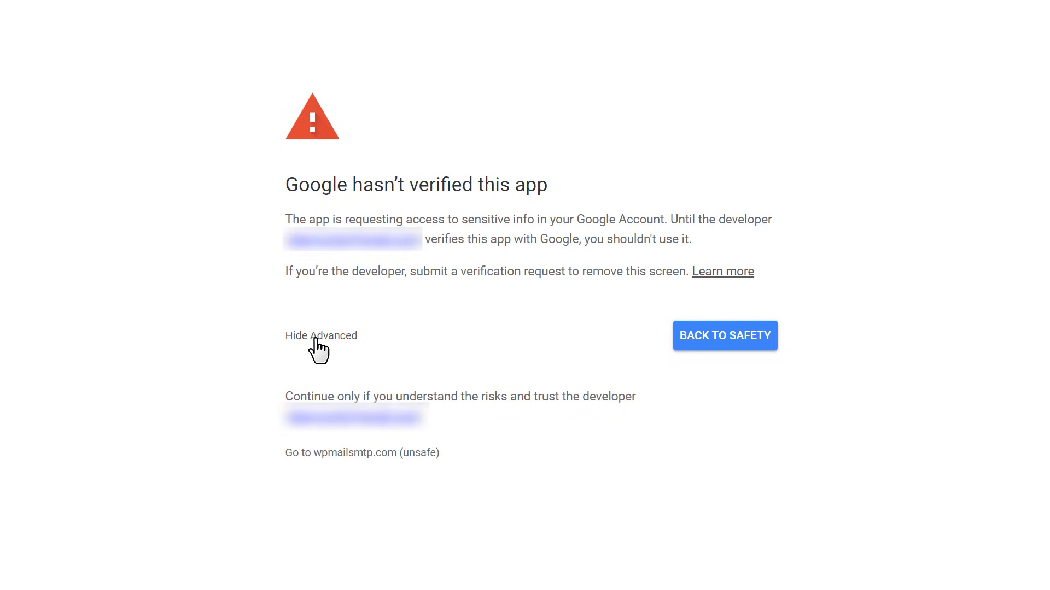
mouse_move(274, 394)
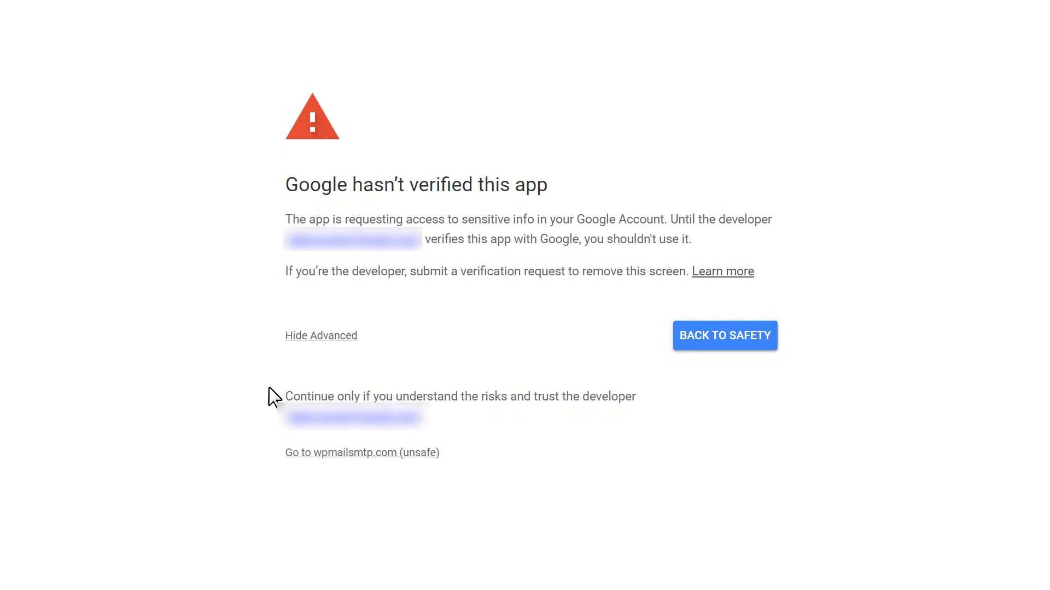
mouse_move(298, 487)
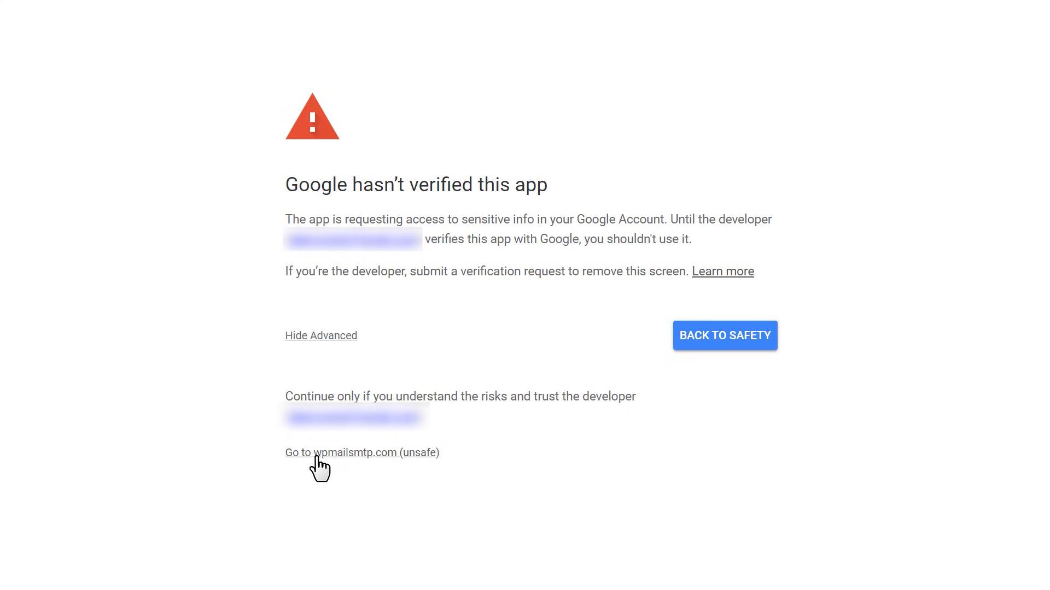
click(361, 452)
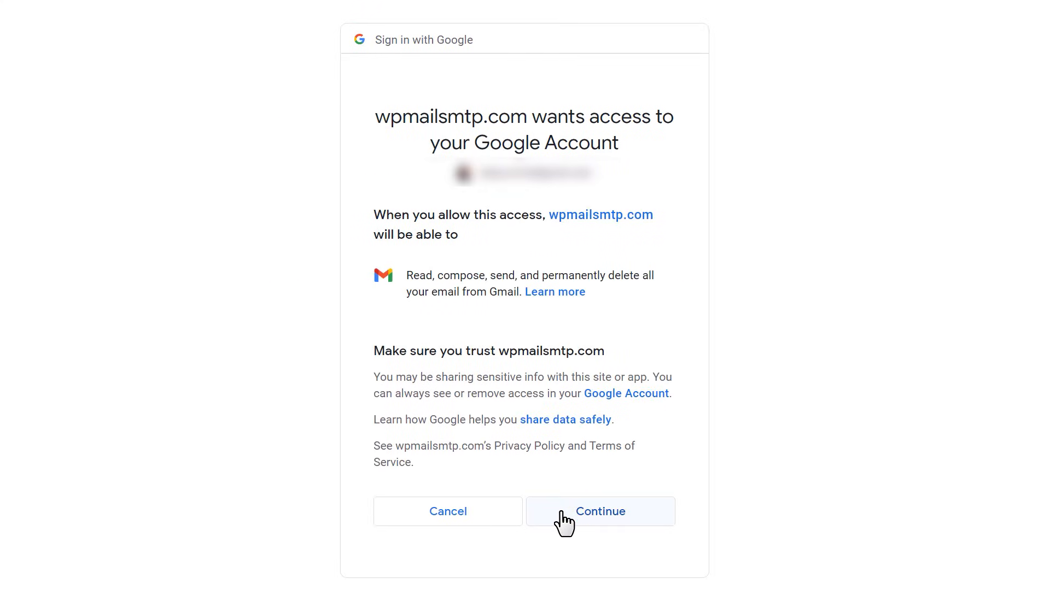
click(599, 511)
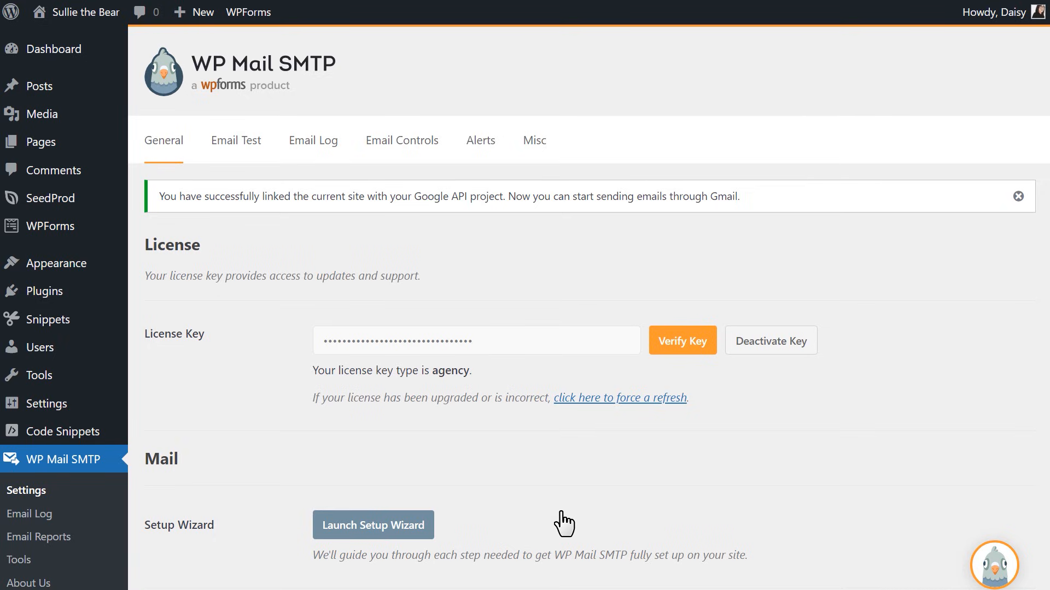
mouse_move(458, 454)
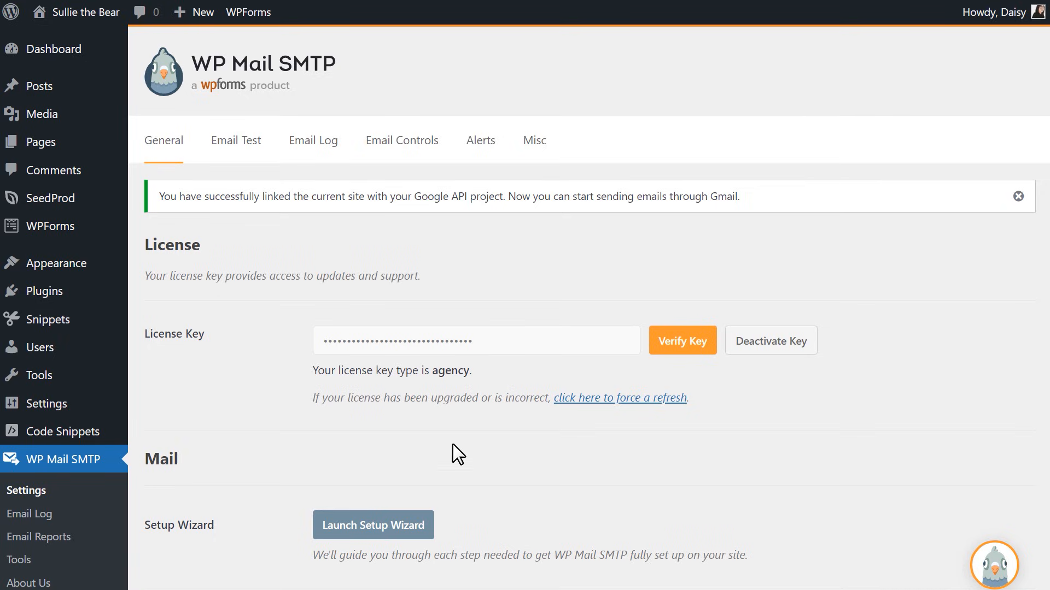
mouse_move(235, 140)
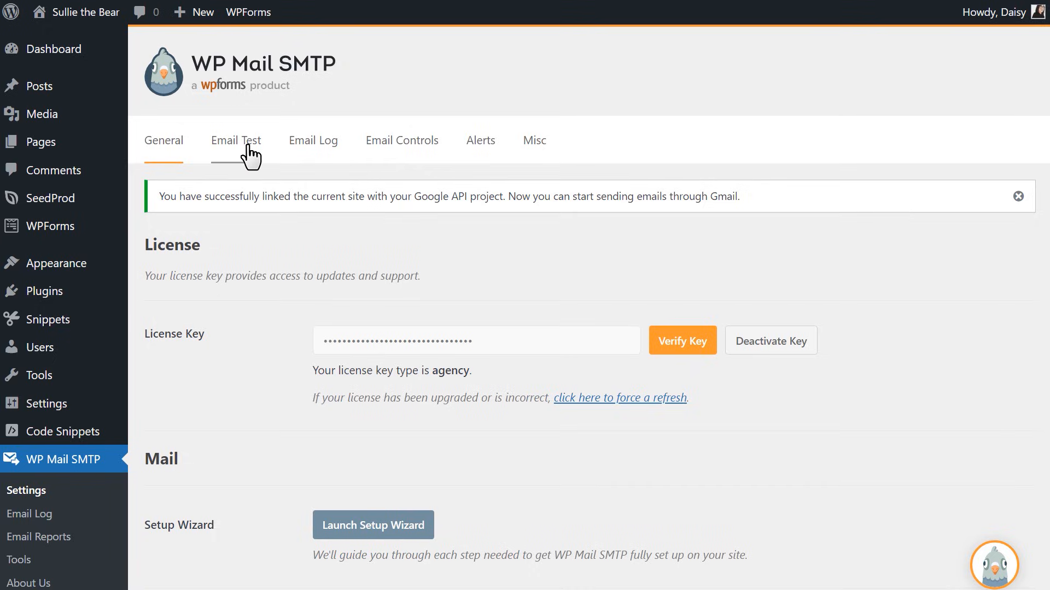
- Switch to the Email Test tab to show the Send a Test Email form
click(235, 140)
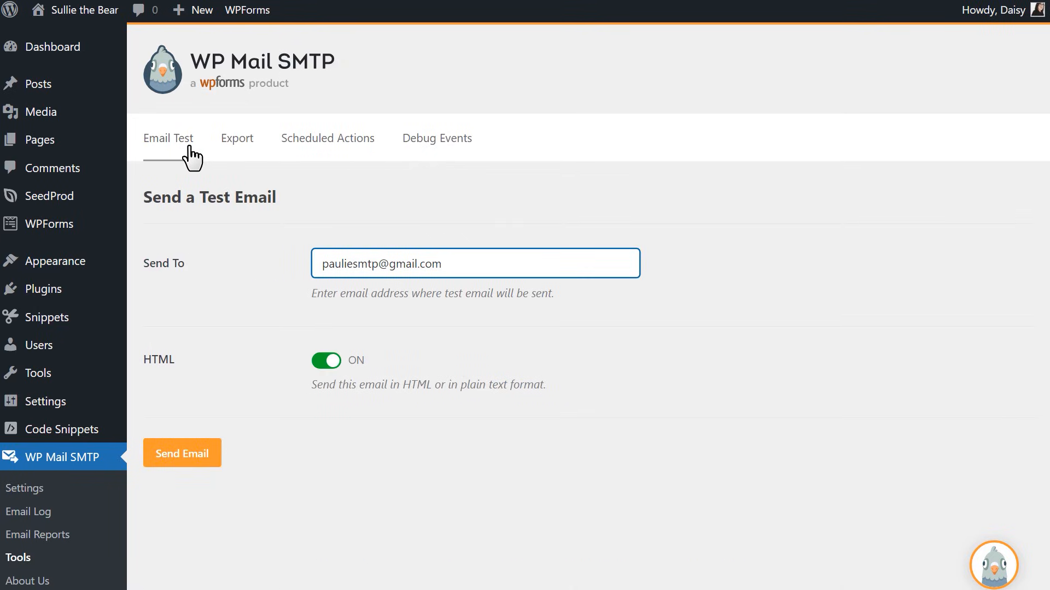
click(476, 263)
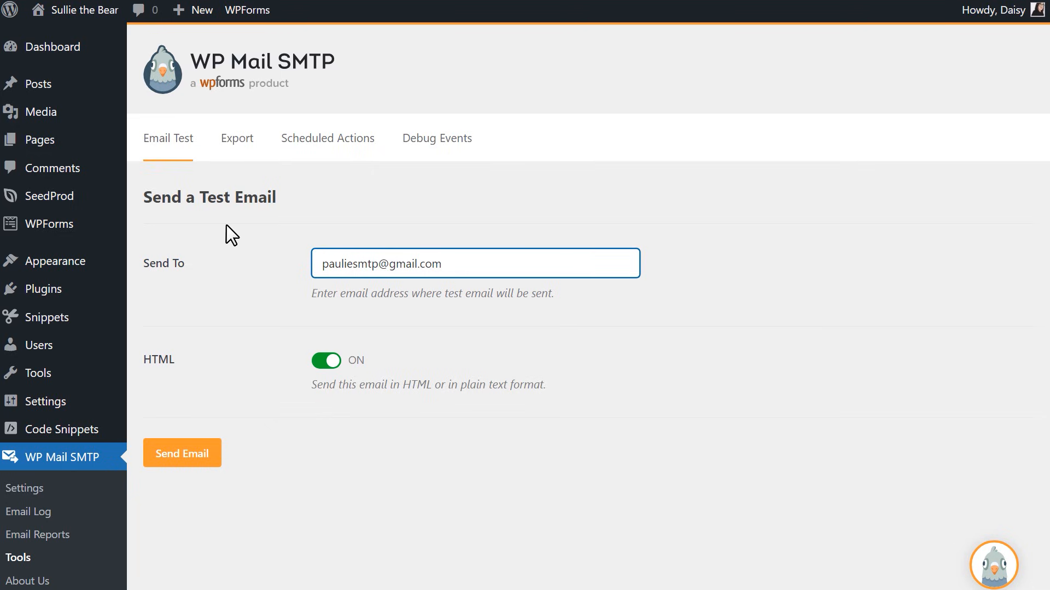
mouse_move(181, 453)
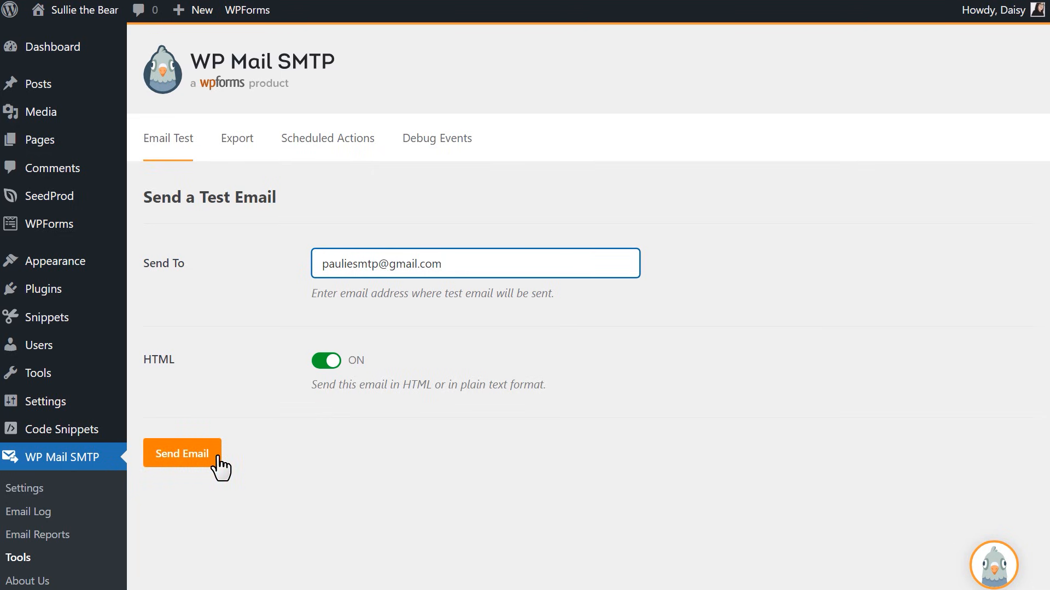
- Send the test email, then open the support ticket form on wpmailsmtp.com
click(181, 453)
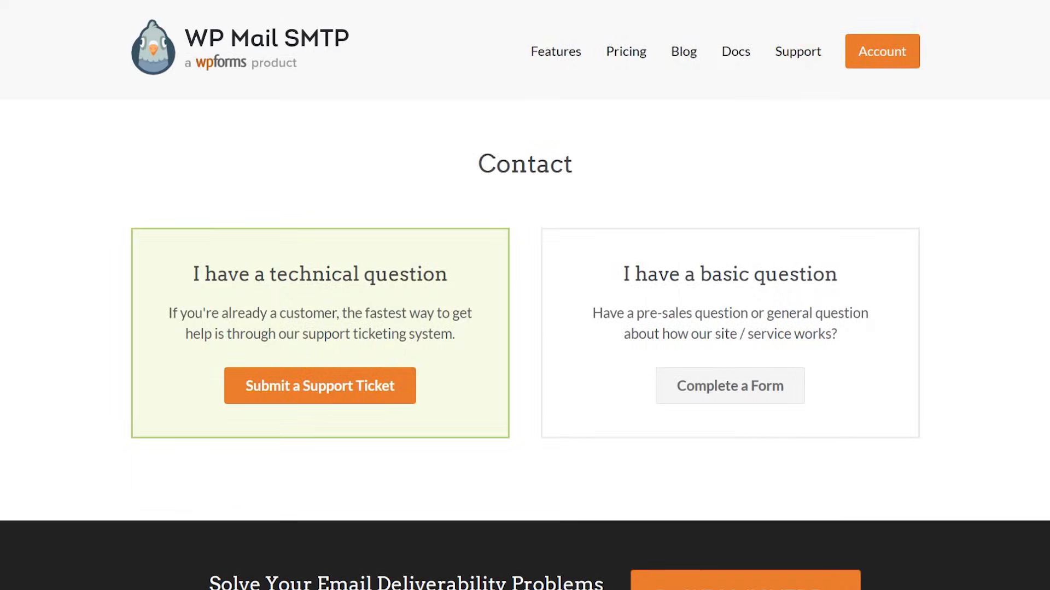
click(319, 385)
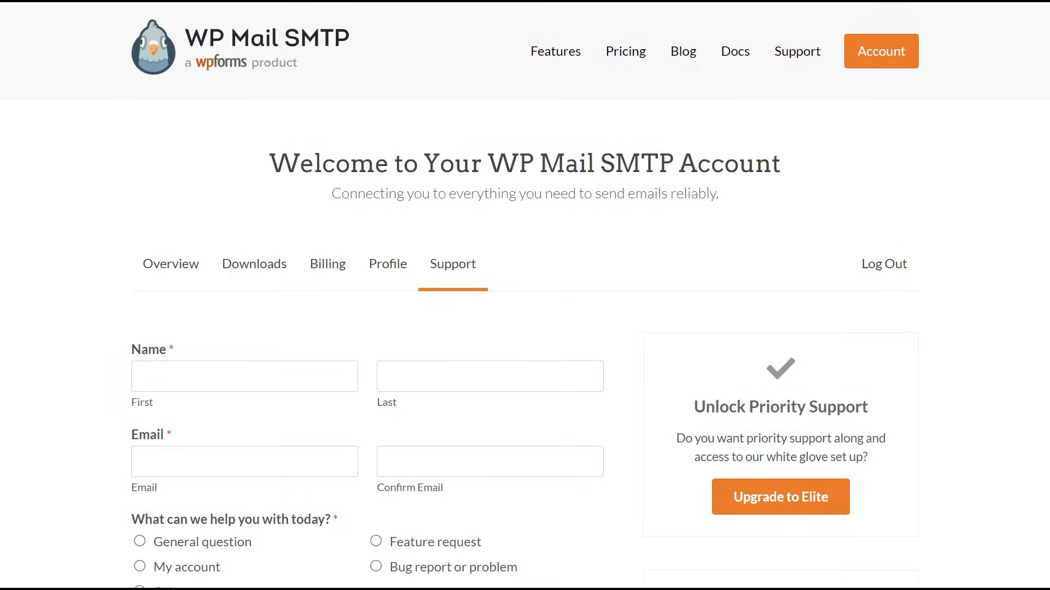